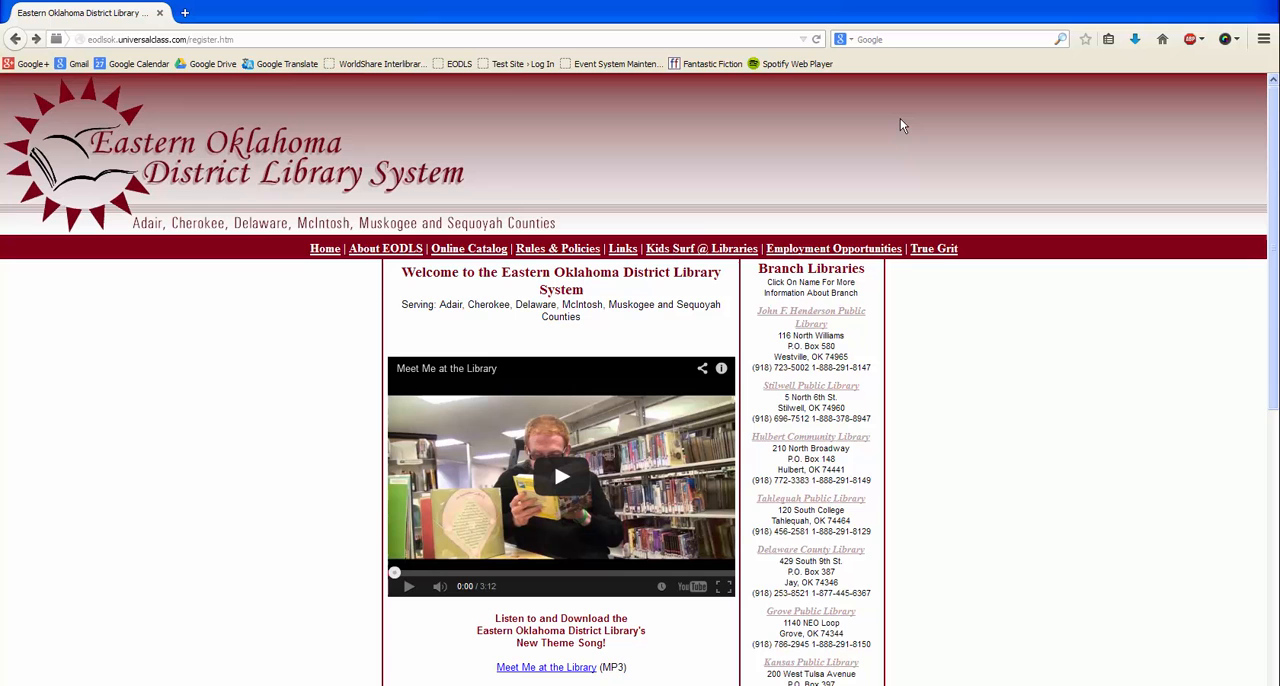
pyautogui.moveTo(884, 124)
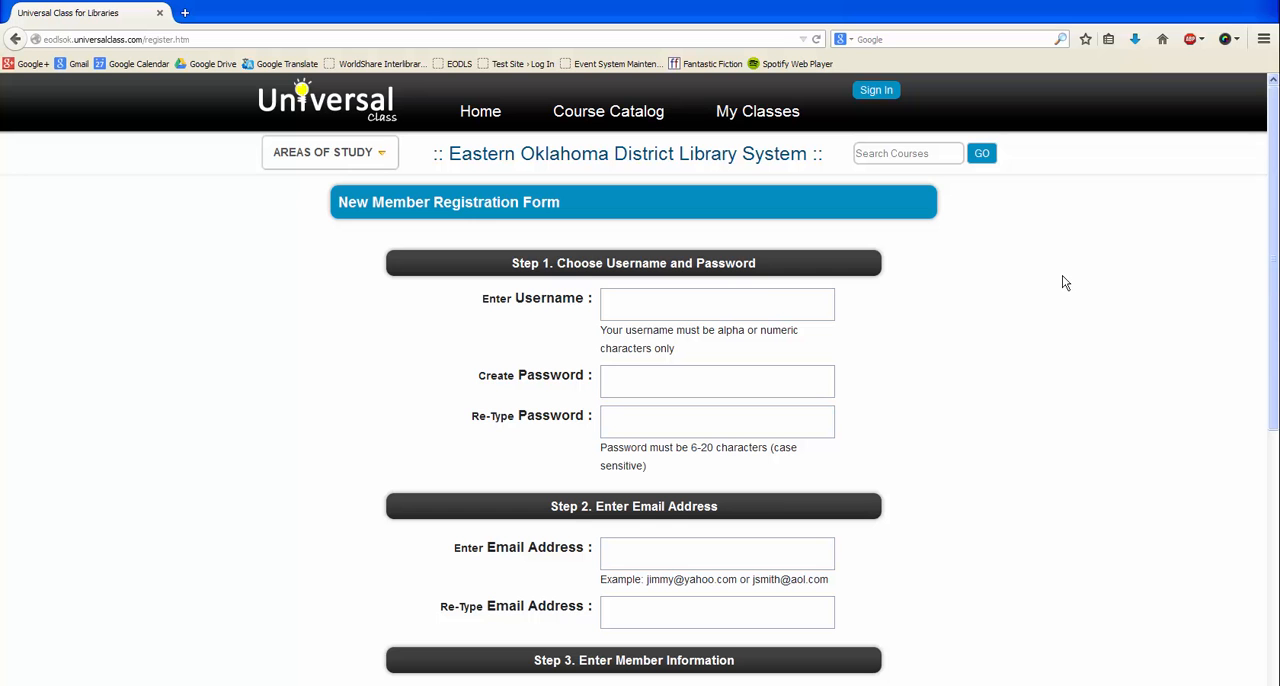
pyautogui.moveTo(858, 290)
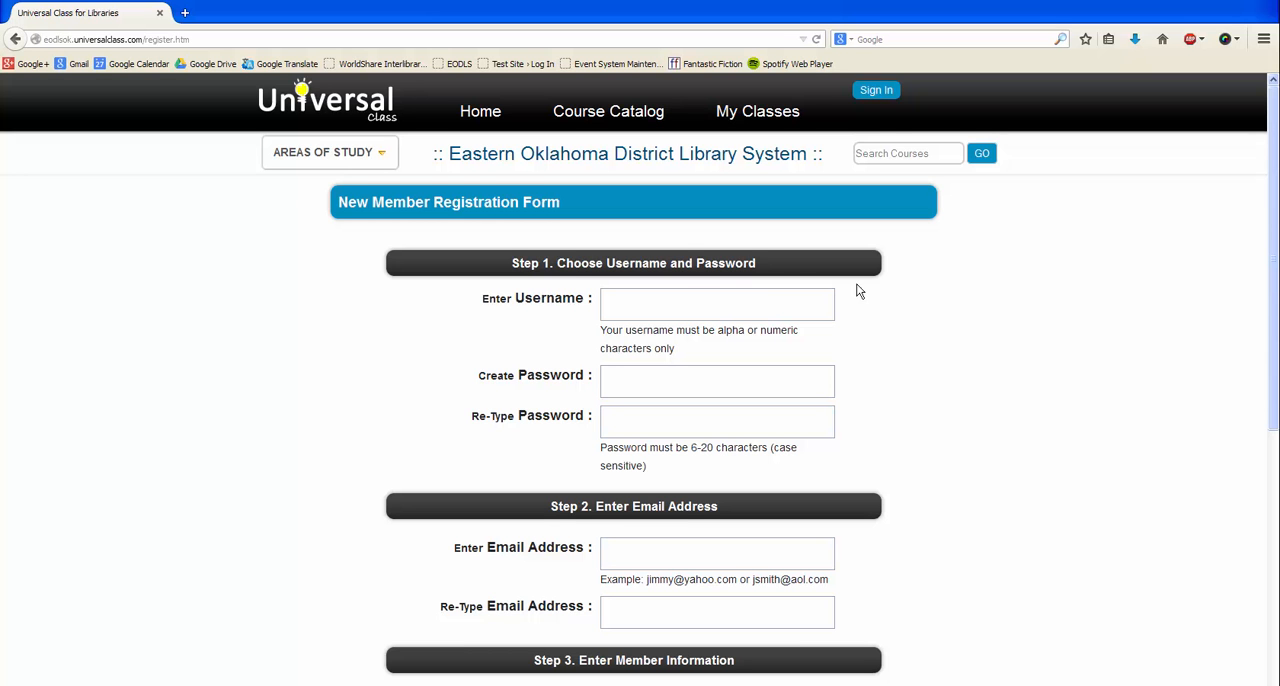
pyautogui.scroll(-3)
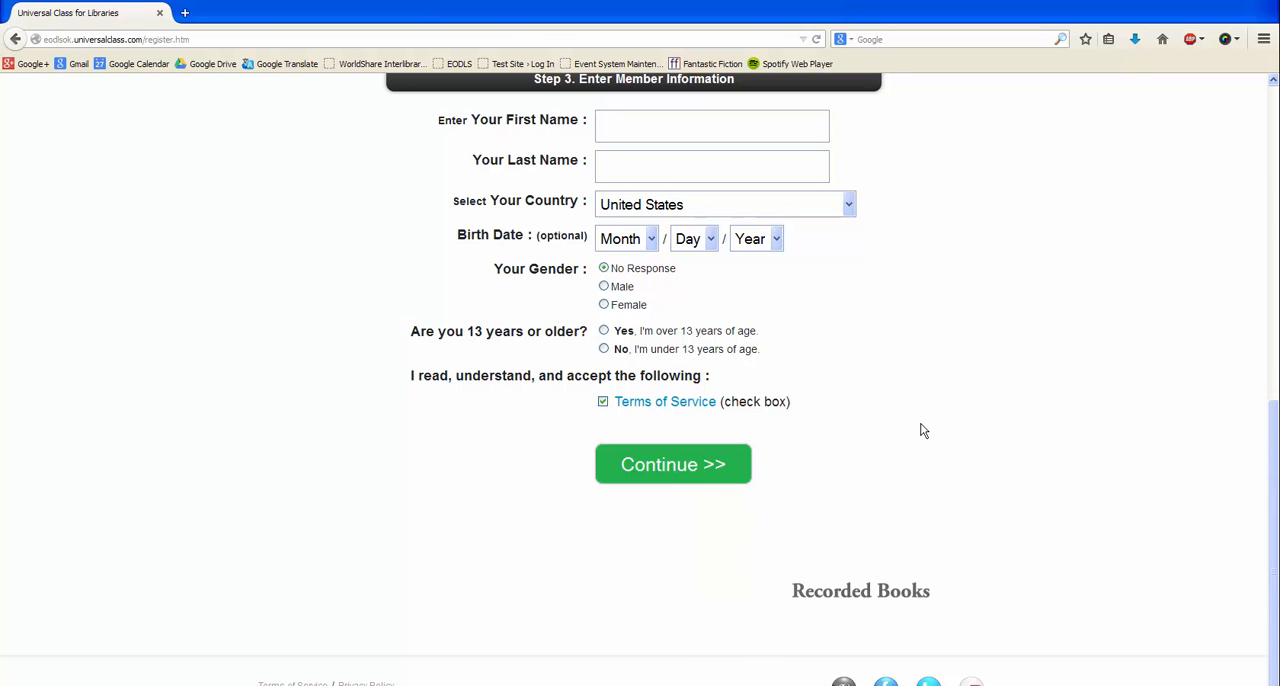
pyautogui.scroll(3)
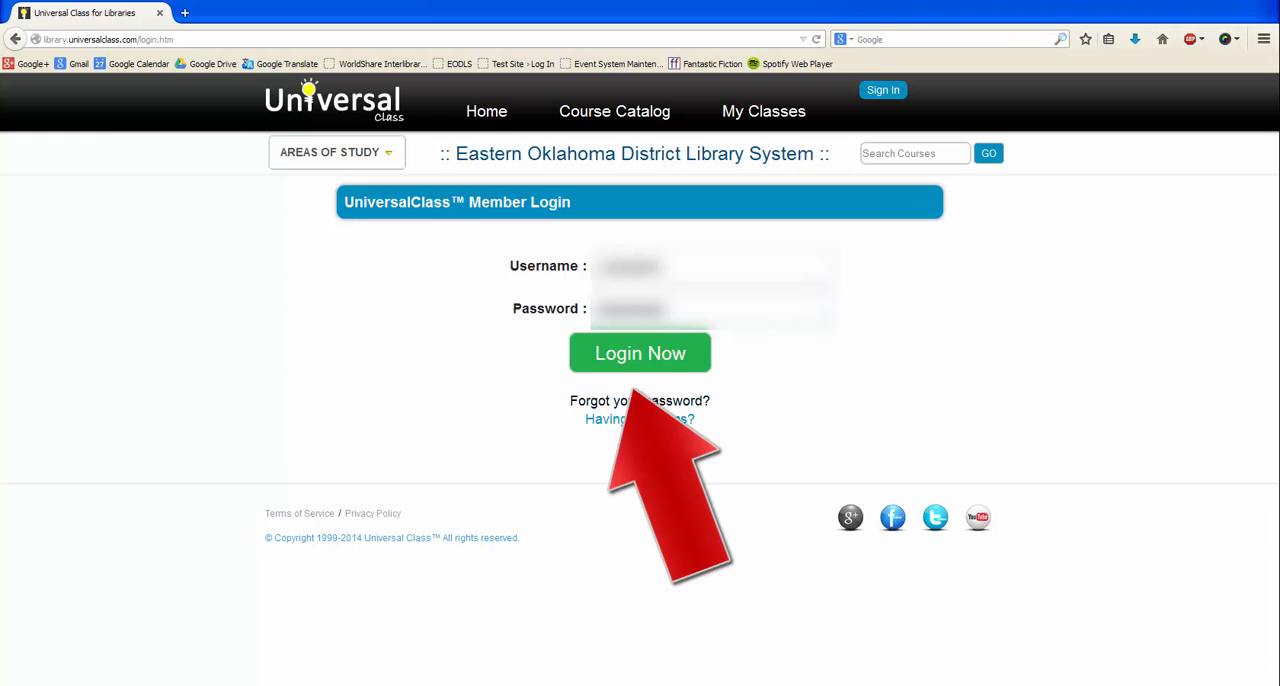
# Log in with the new account and browse the top navigation menus to the Classes I'm Taking page
pyautogui.click(640, 354)
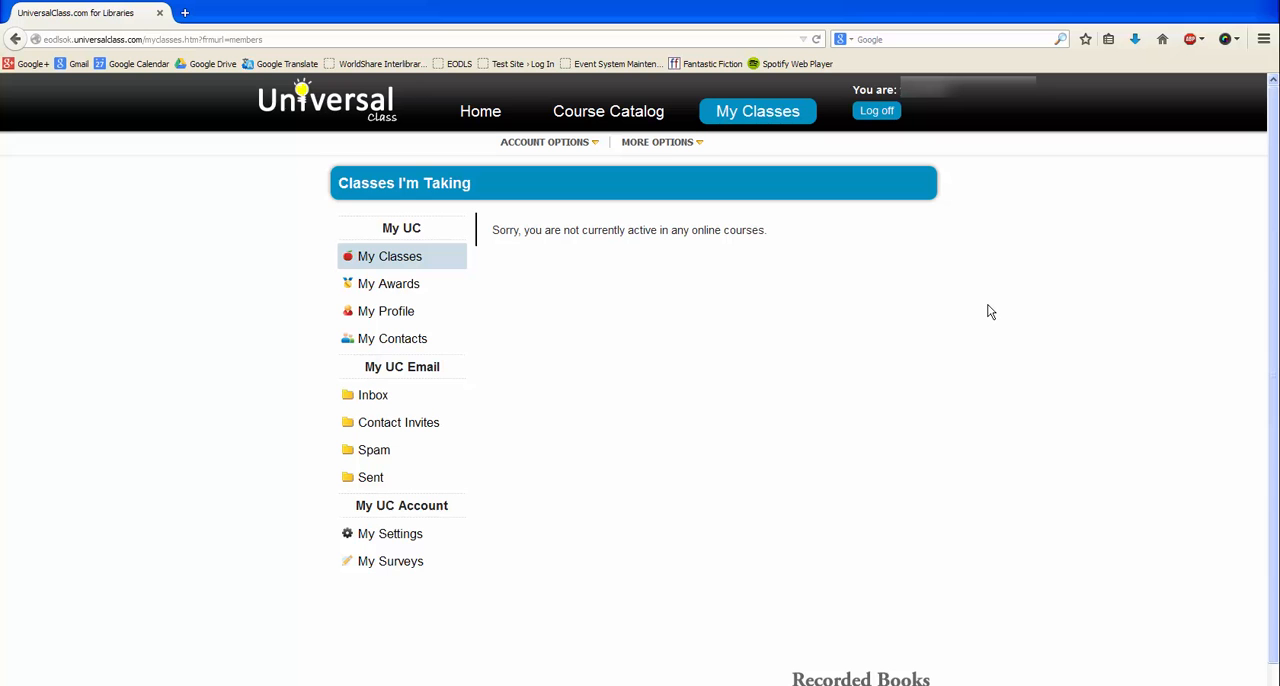
pyautogui.moveTo(416, 144)
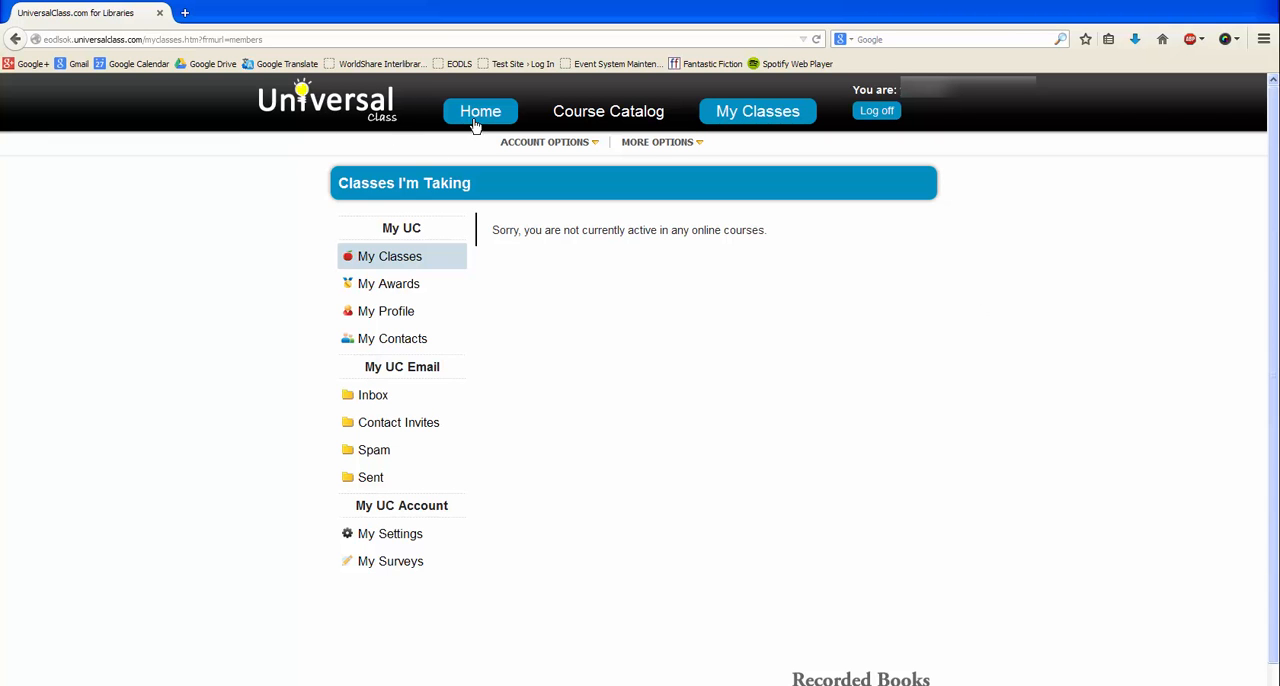
pyautogui.moveTo(572, 132)
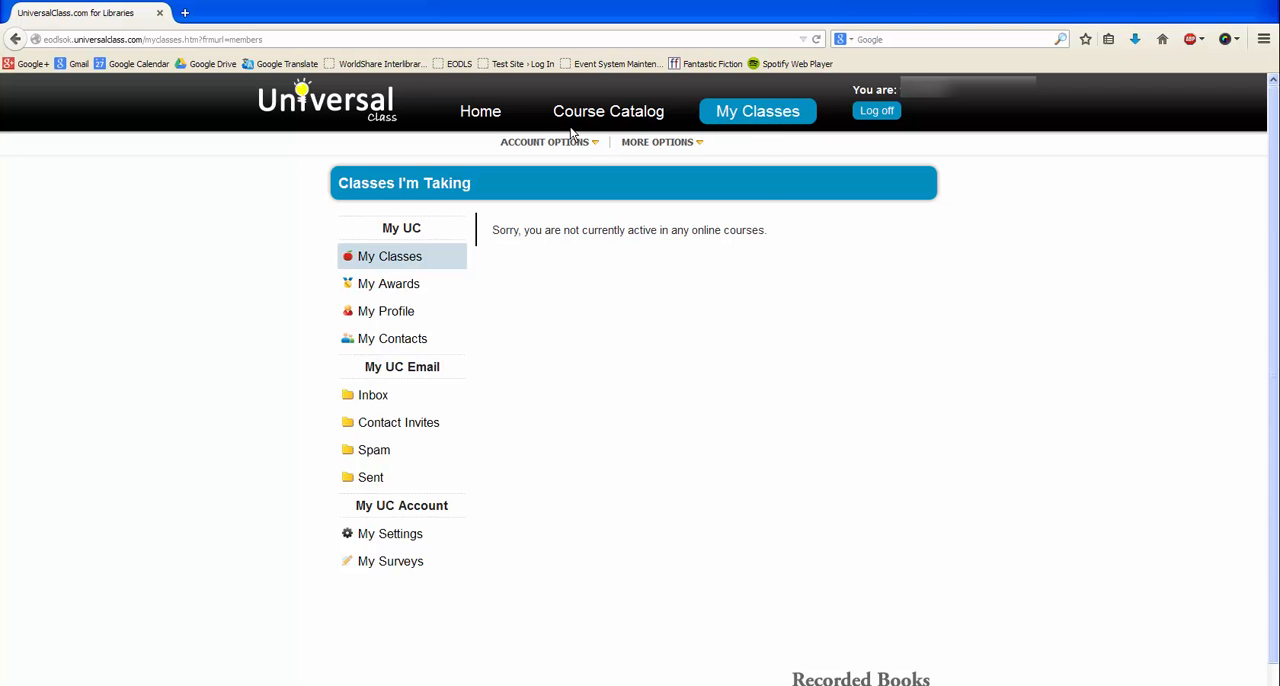
pyautogui.moveTo(768, 132)
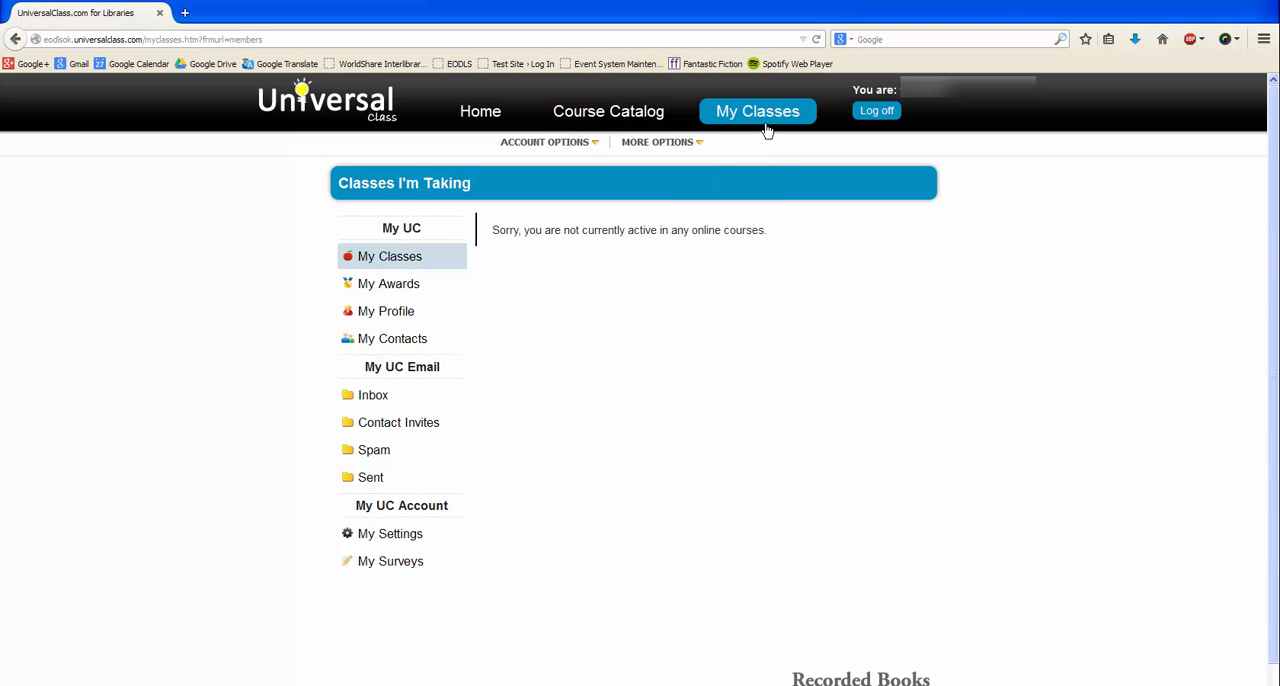
pyautogui.moveTo(868, 132)
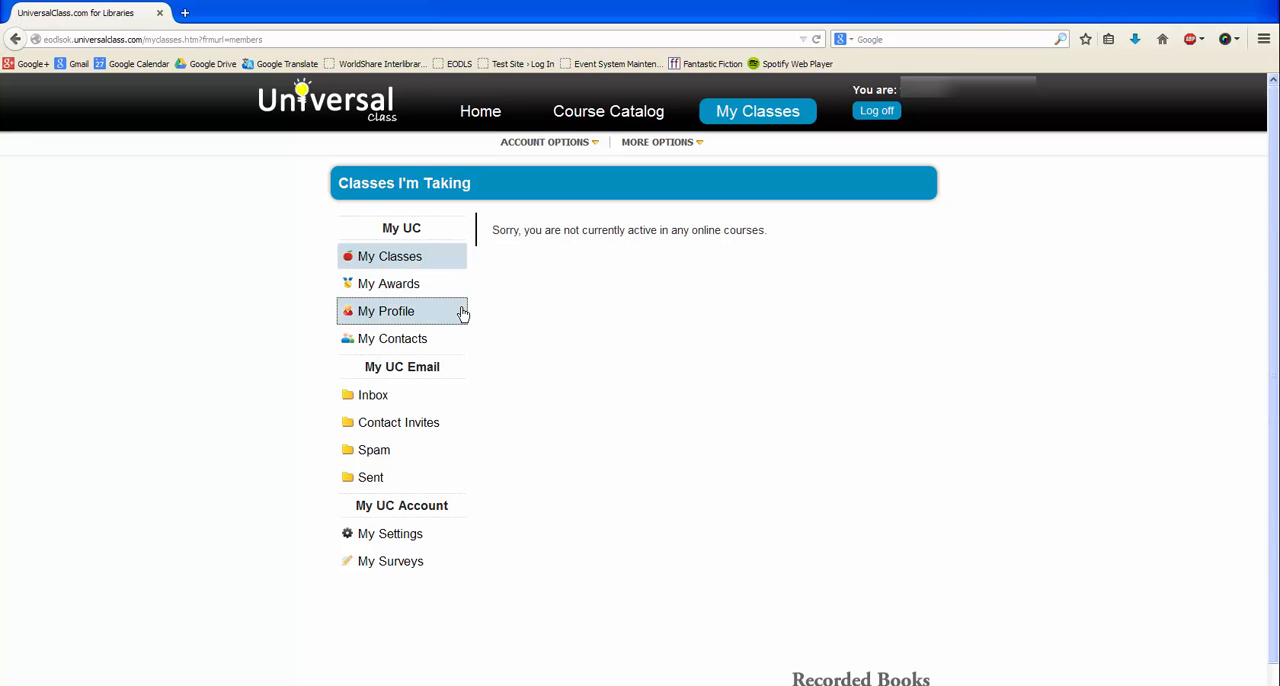
pyautogui.click(544, 140)
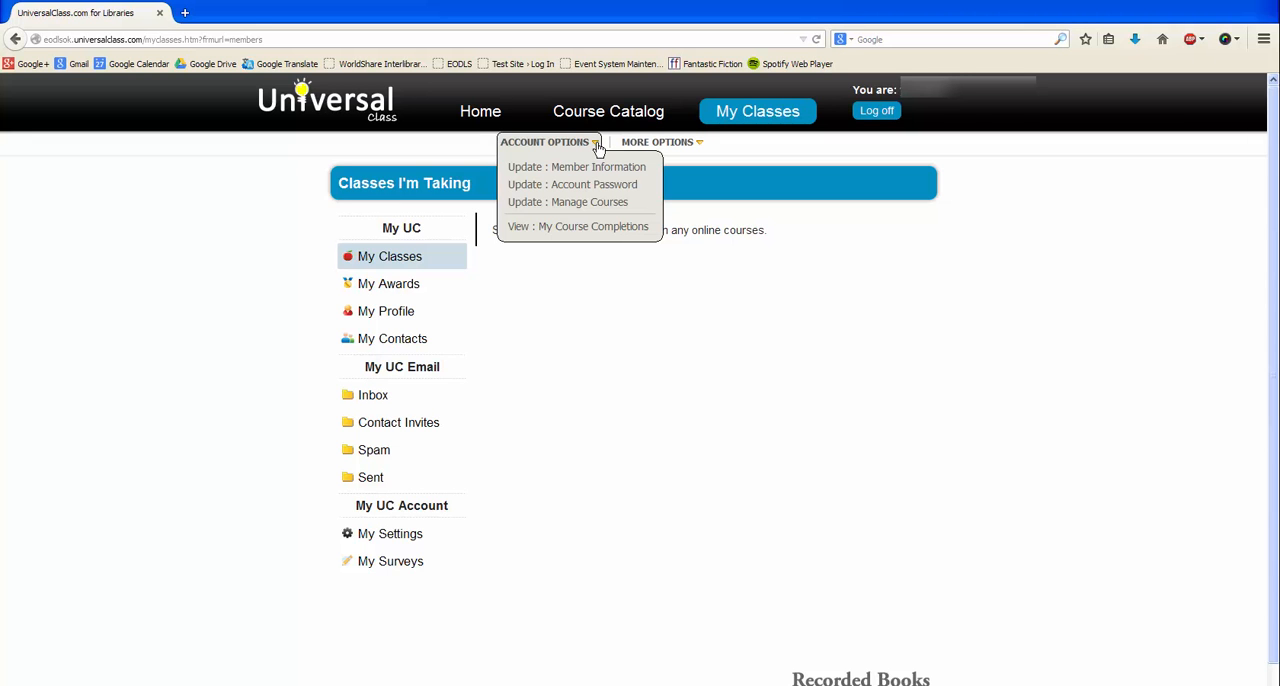
pyautogui.click(658, 140)
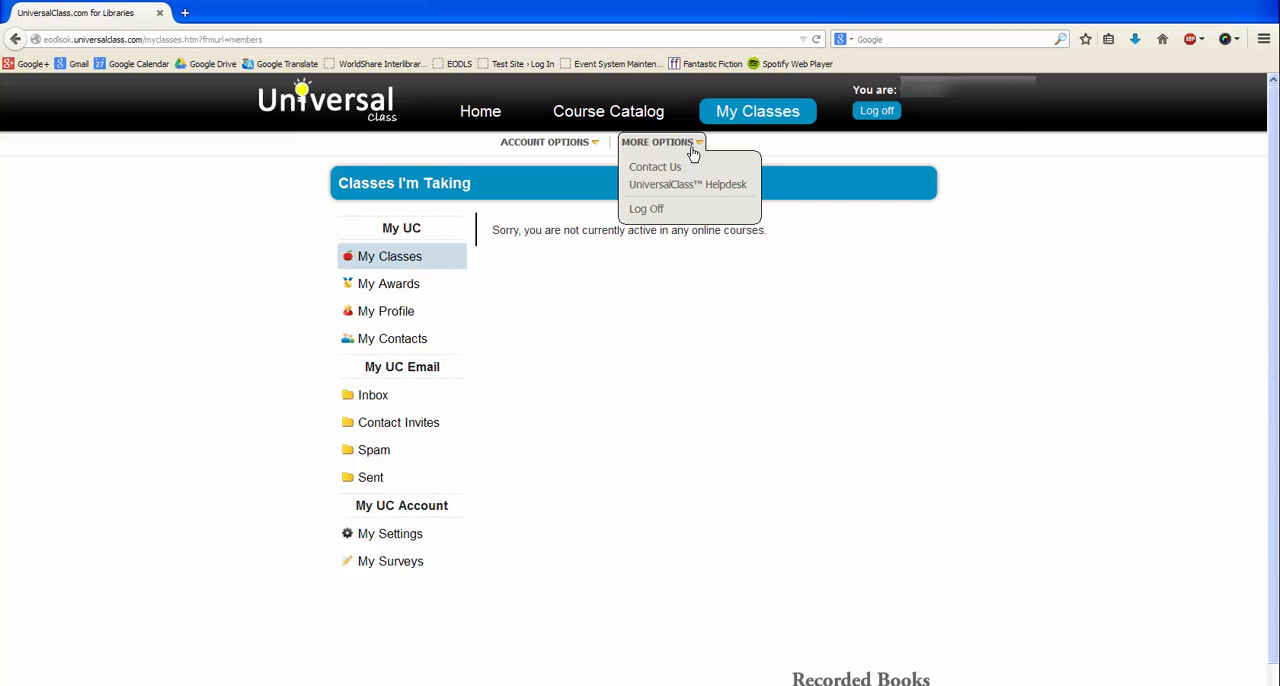
# Go to the Course Catalog and search for the Creative Writing for Beginners course
pyautogui.click(608, 112)
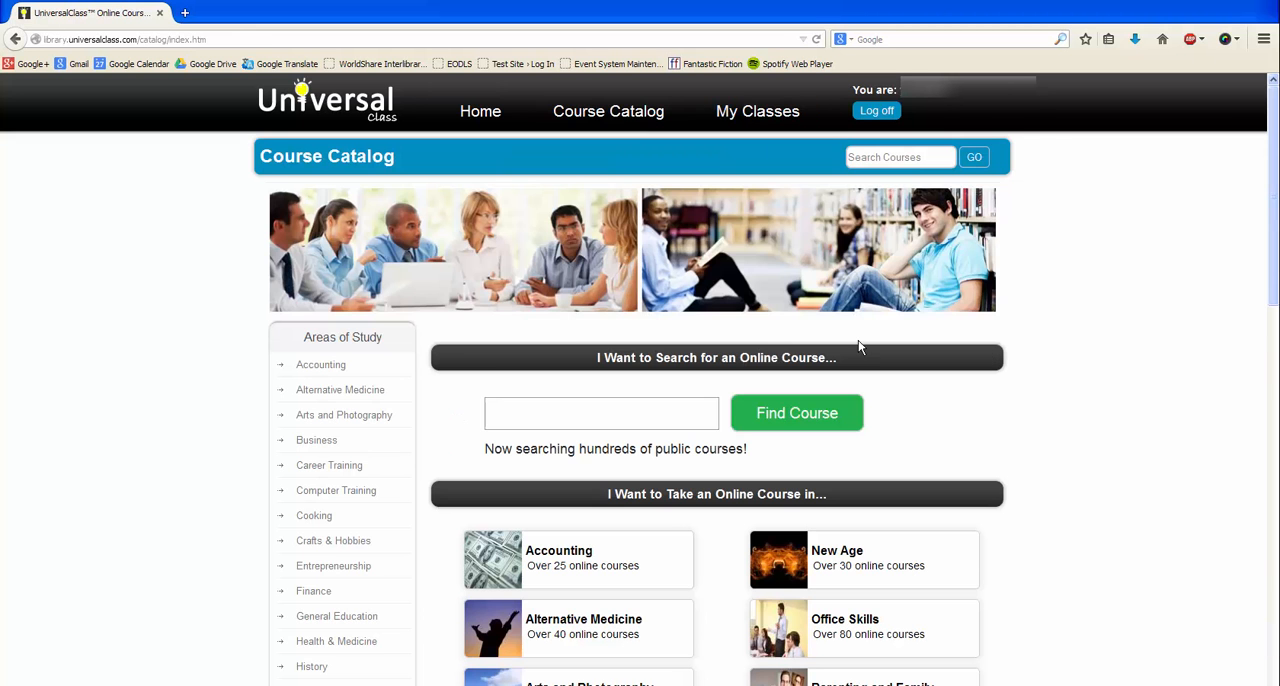
pyautogui.moveTo(376, 474)
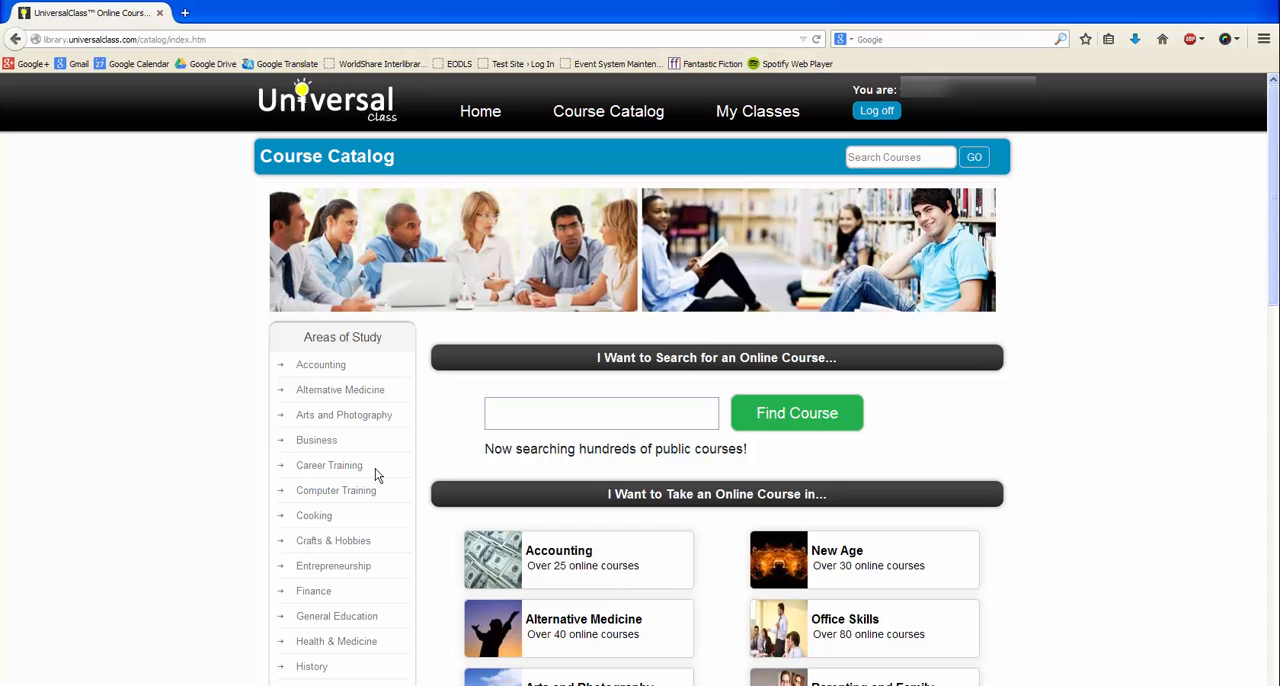
pyautogui.moveTo(724, 536)
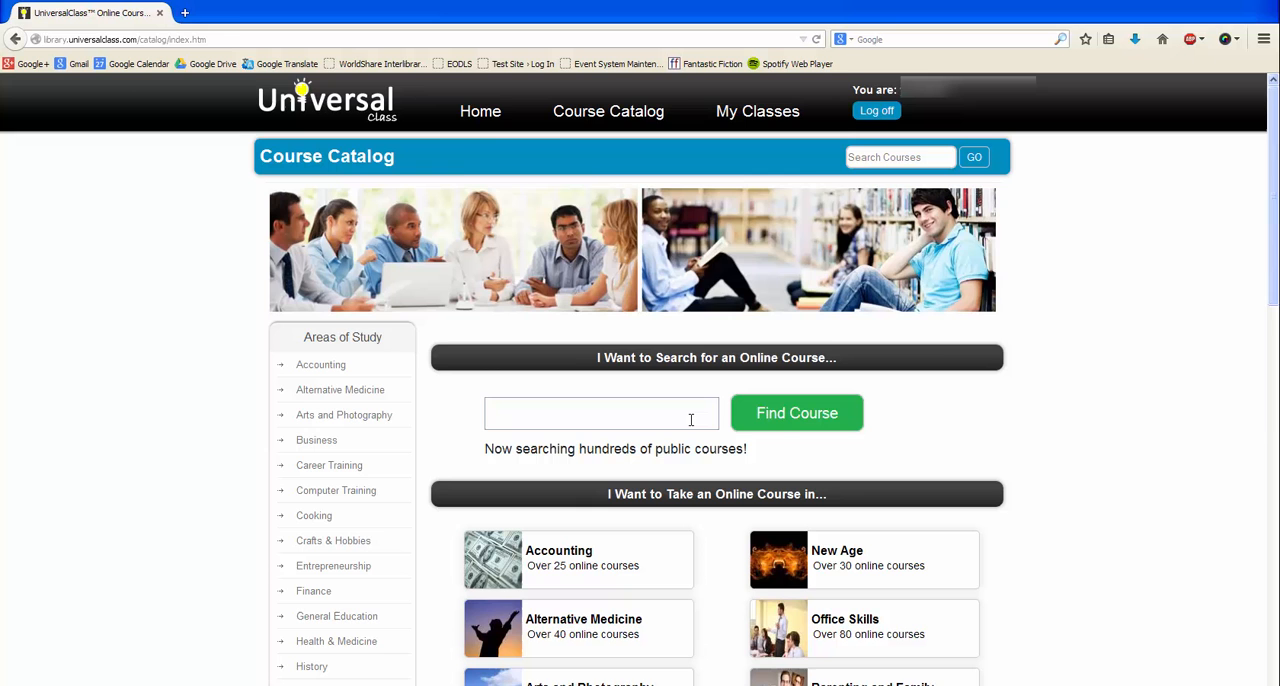
pyautogui.click(796, 412)
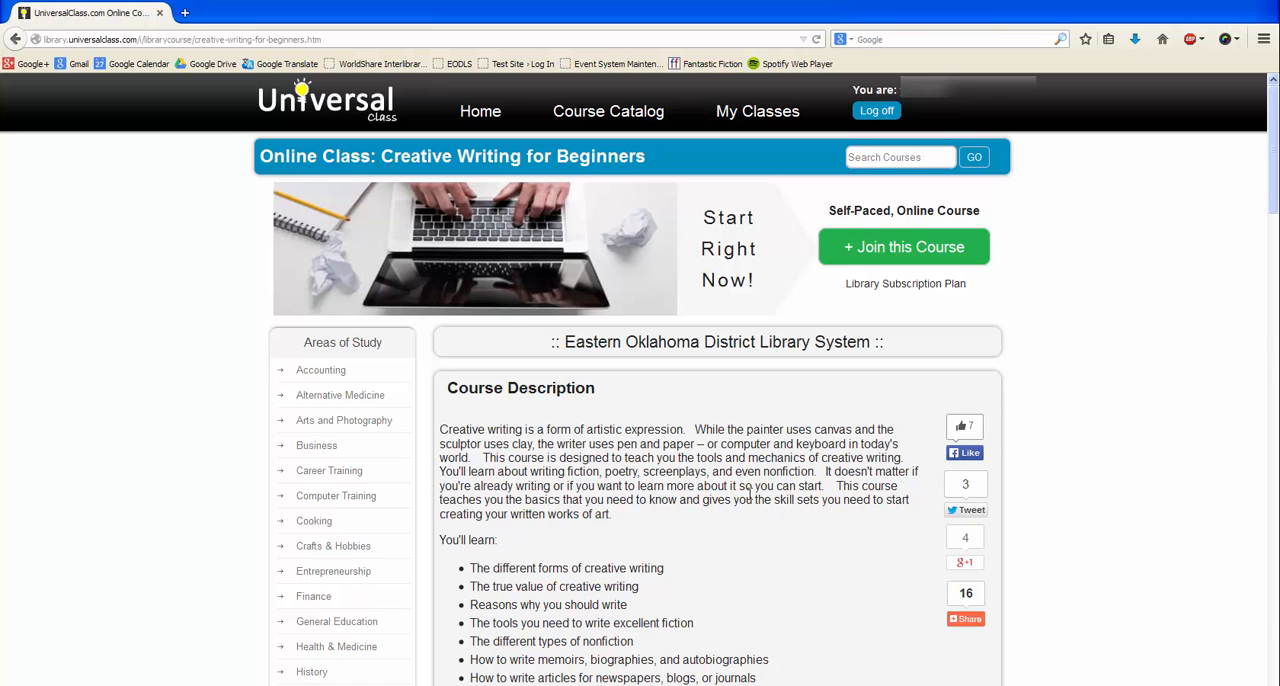
# Join Creative Writing for Beginners, confirm enrollment, and enter the course's Student Course Wizard
pyautogui.scroll(-3)
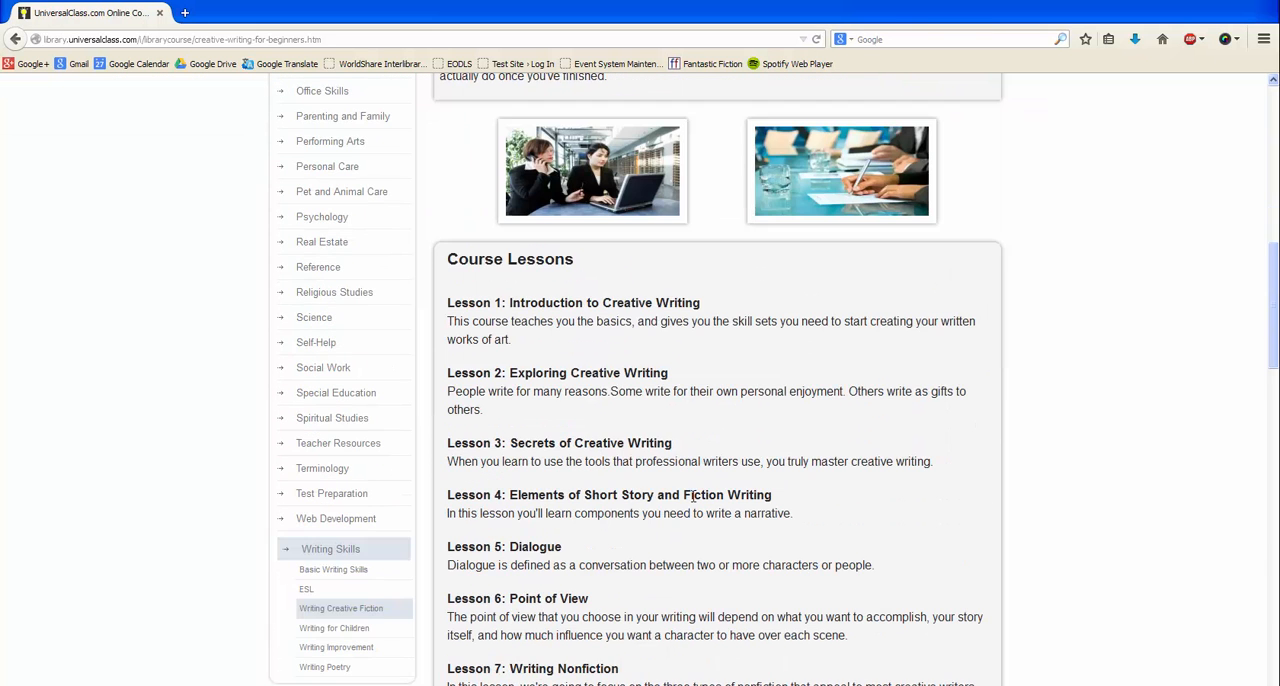
pyautogui.scroll(-3)
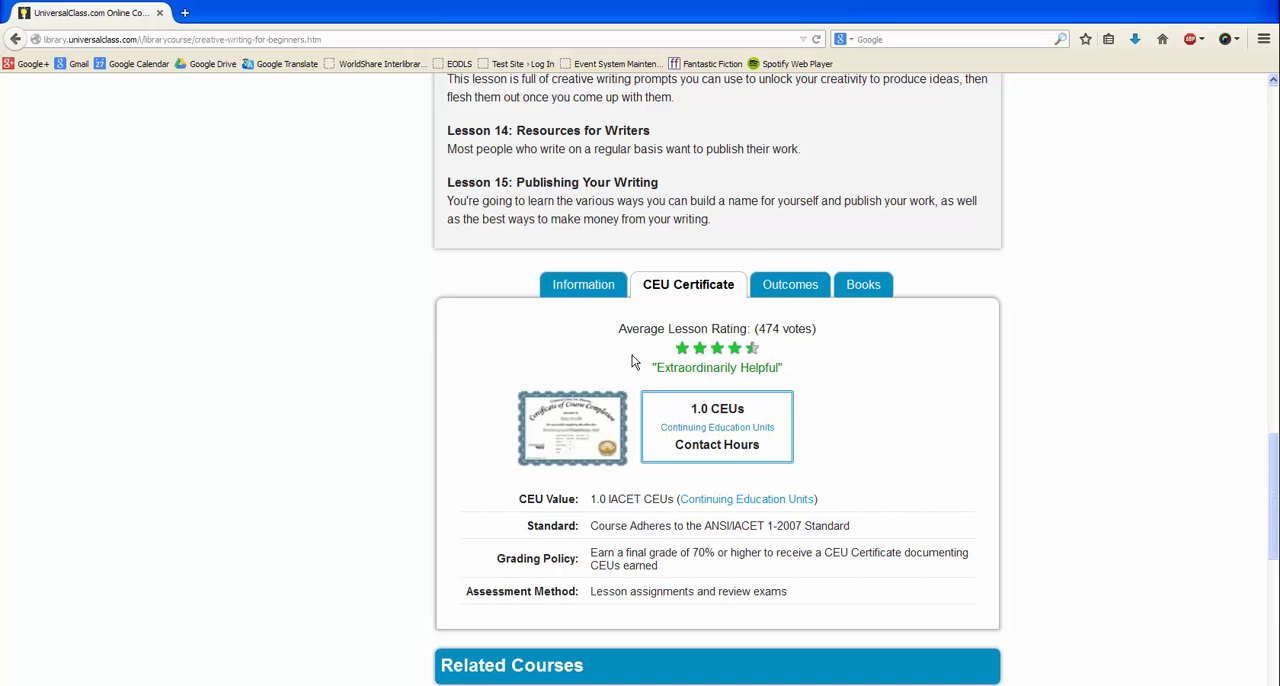
pyautogui.moveTo(856, 308)
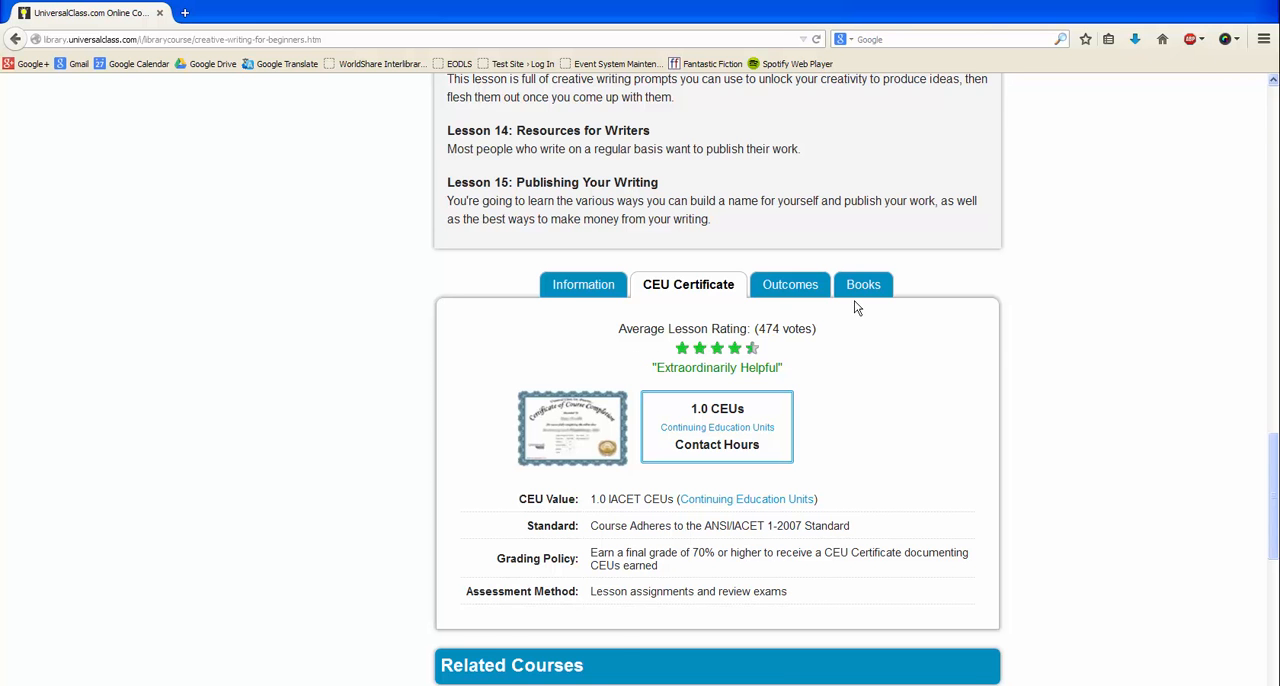
pyautogui.scroll(3)
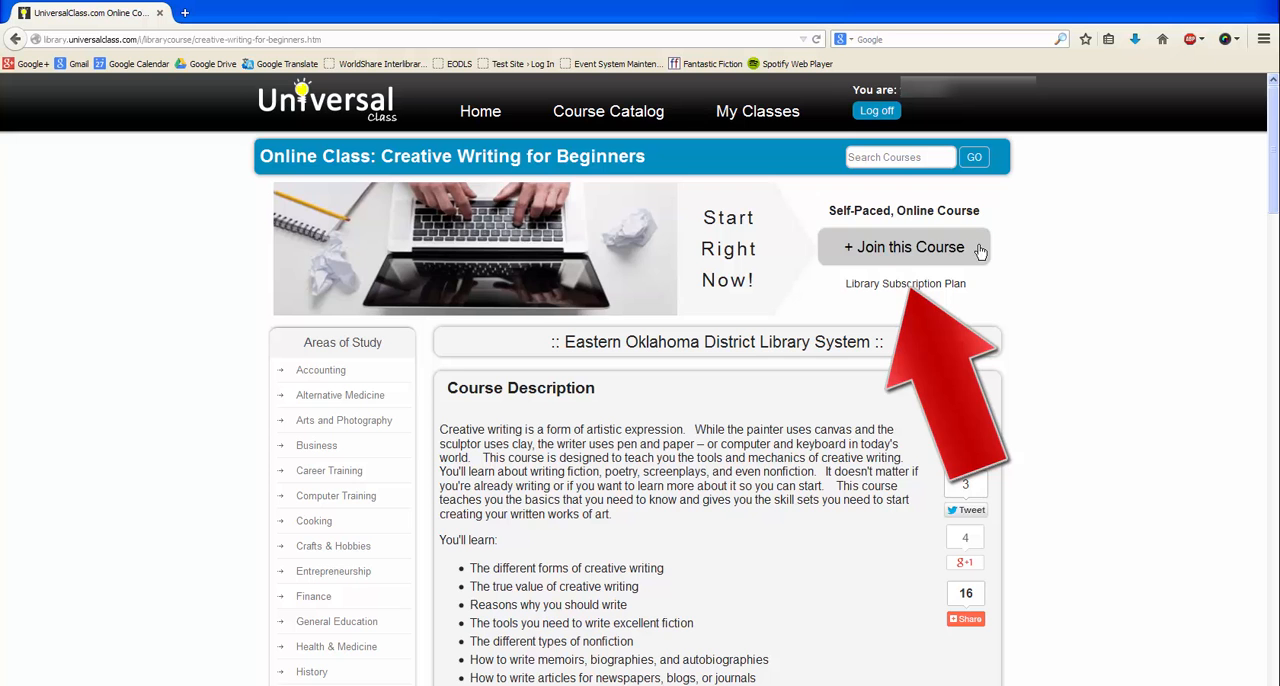
pyautogui.click(904, 248)
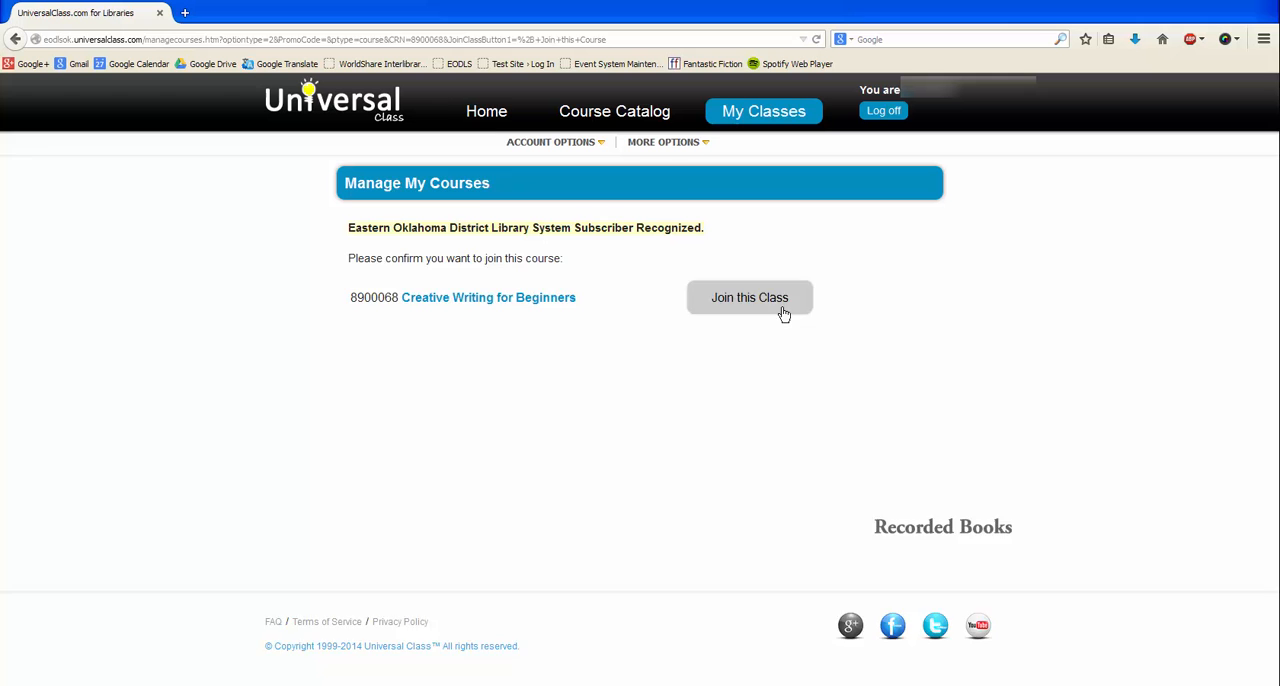
pyautogui.click(748, 296)
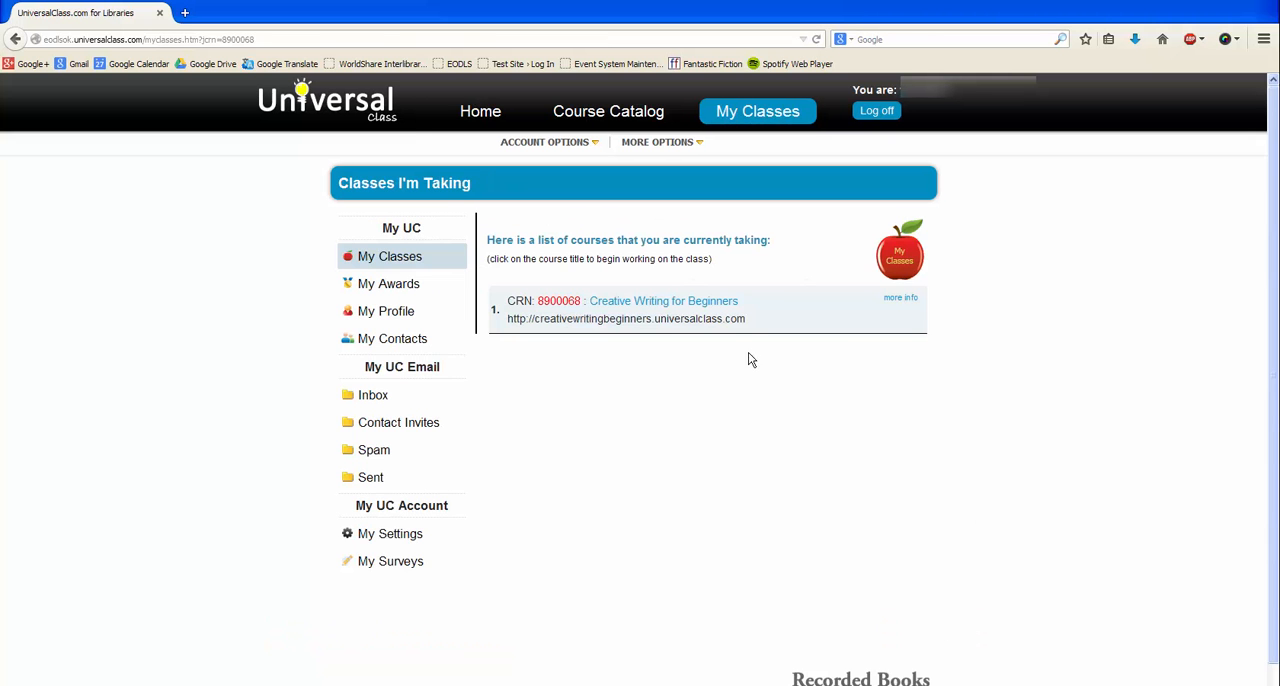
pyautogui.click(664, 300)
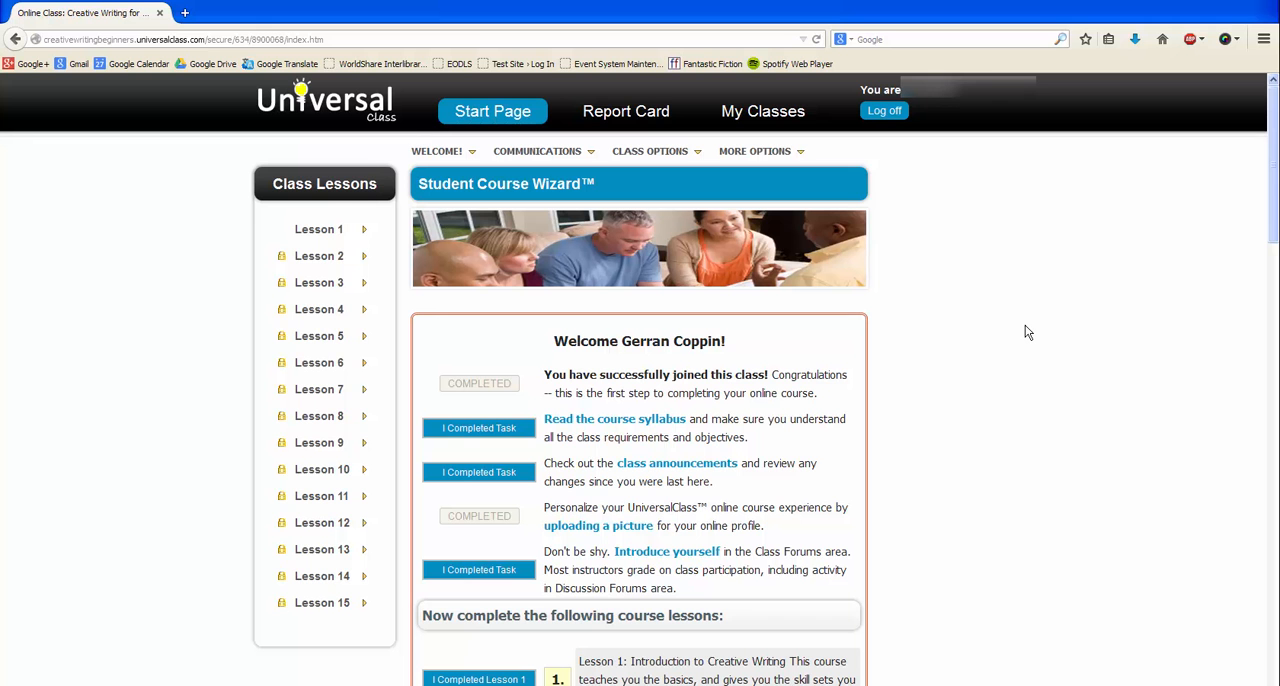
pyautogui.moveTo(956, 338)
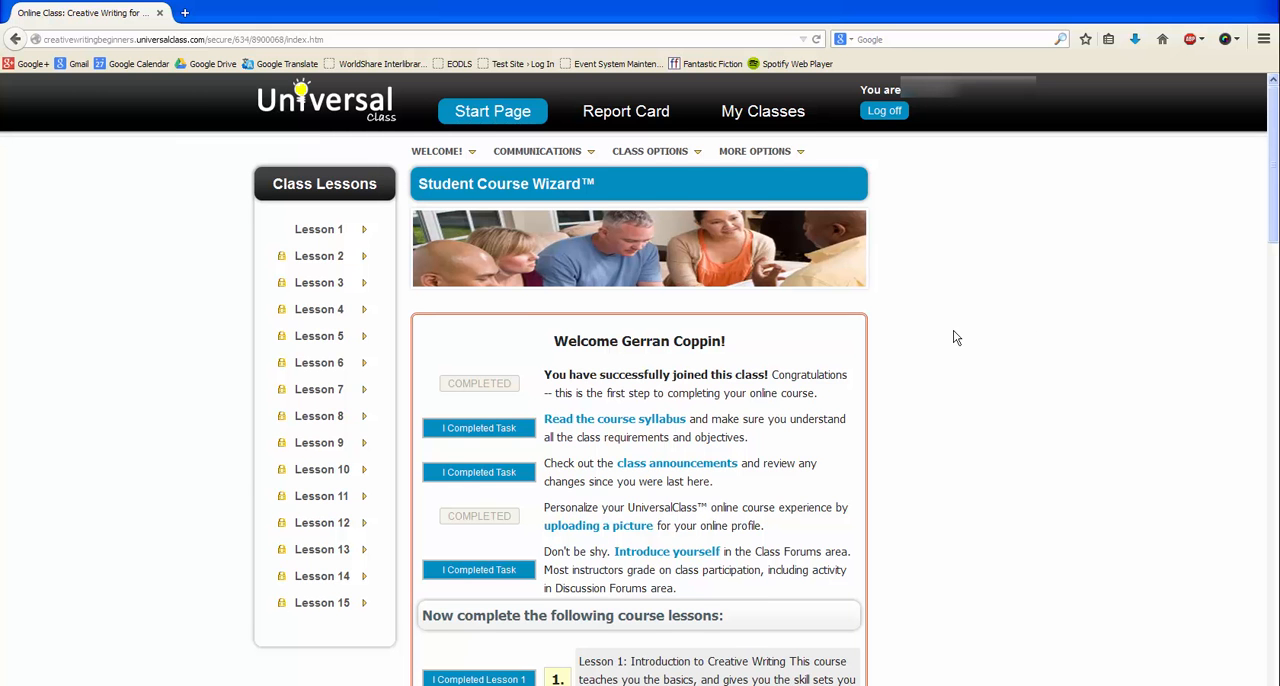
pyautogui.scroll(-3)
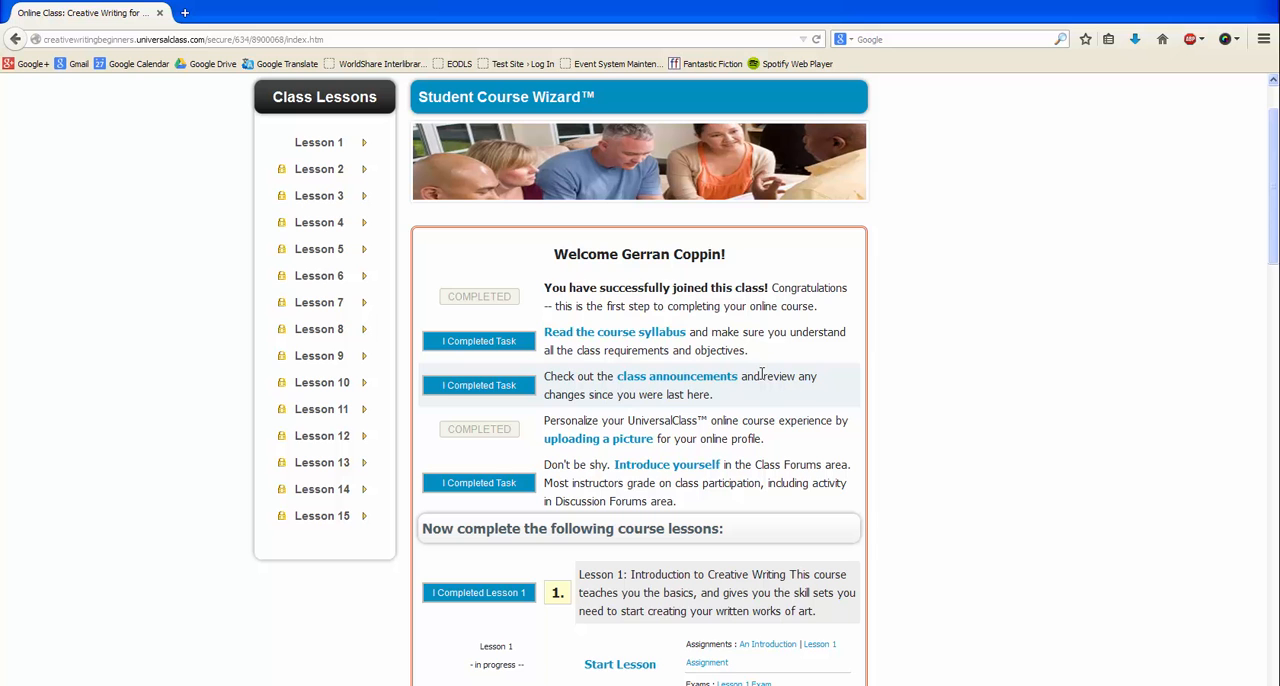
pyautogui.moveTo(690, 284)
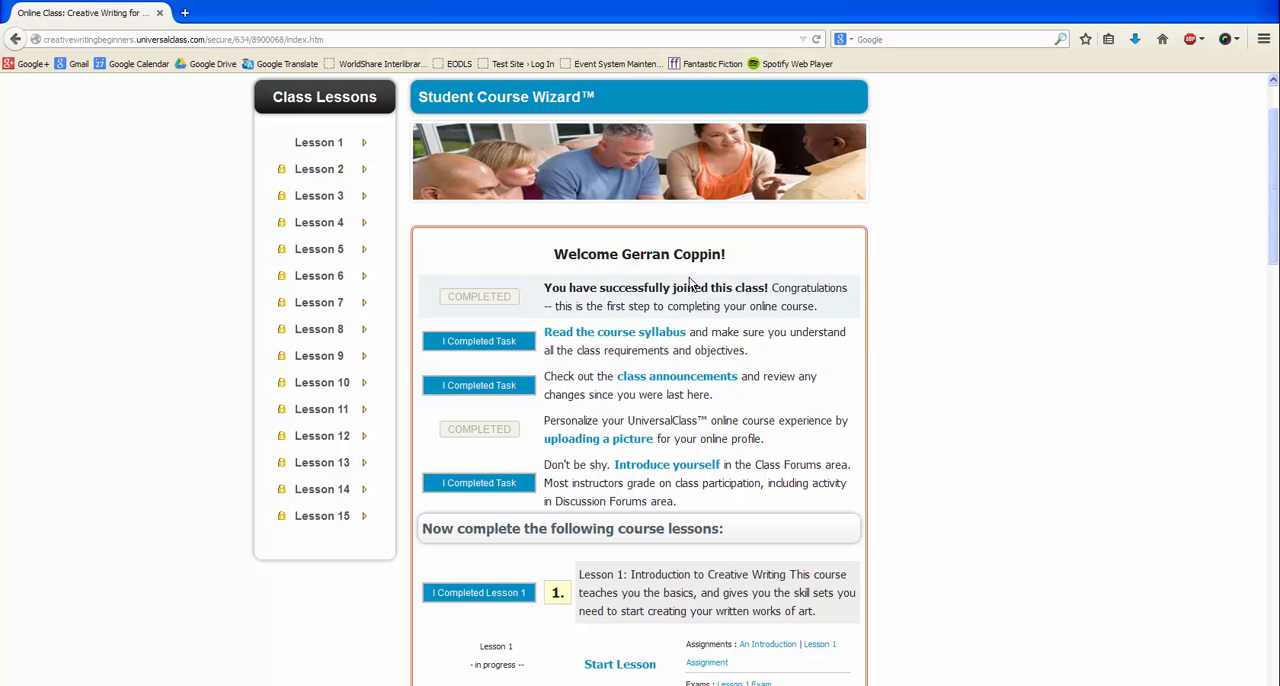
pyautogui.scroll(3)
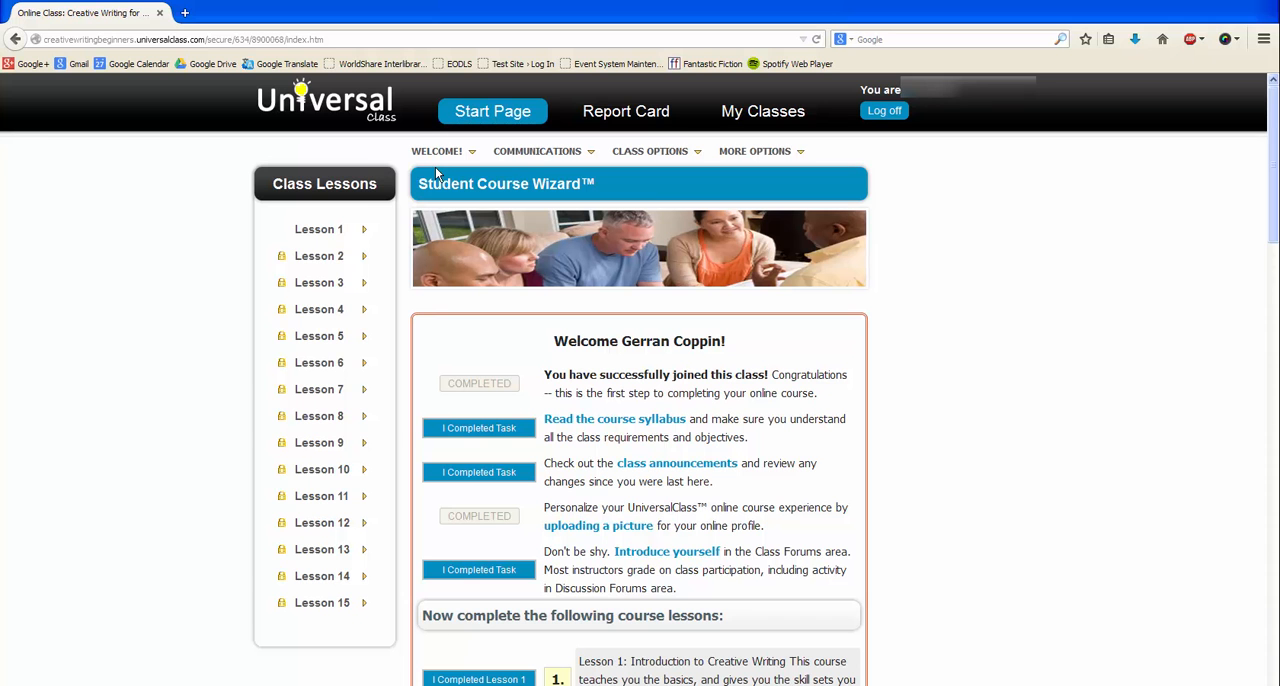
pyautogui.moveTo(520, 172)
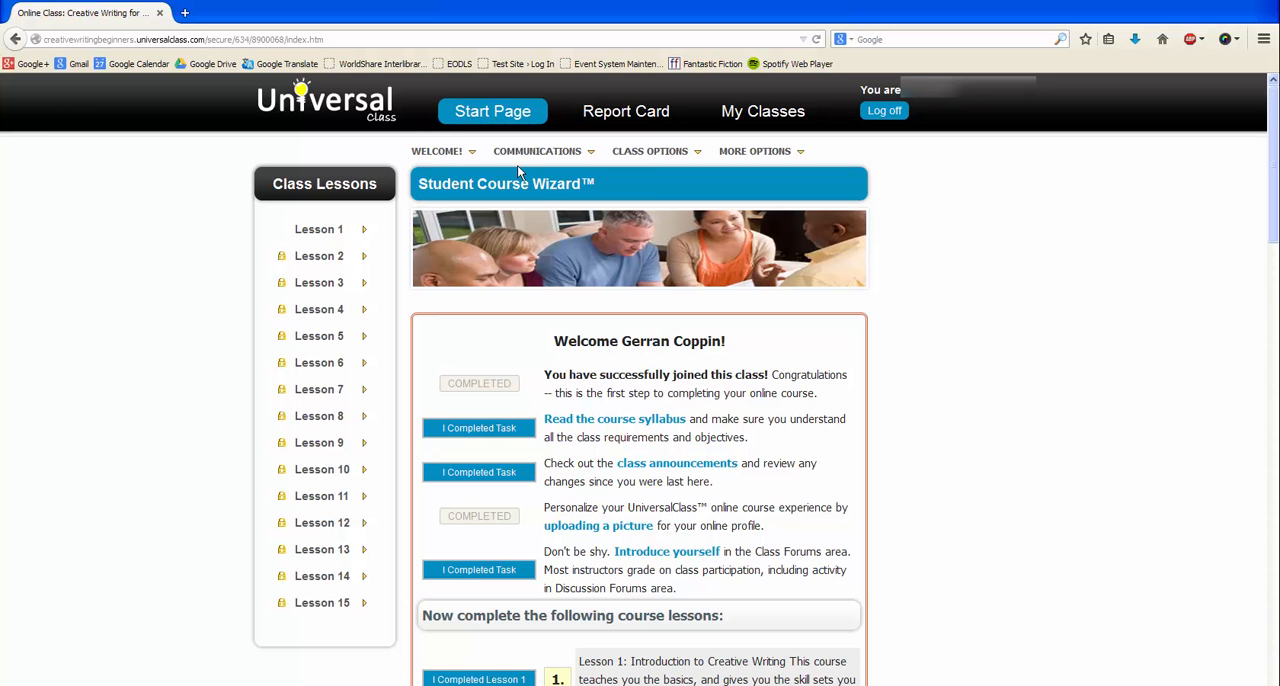
pyautogui.moveTo(640, 176)
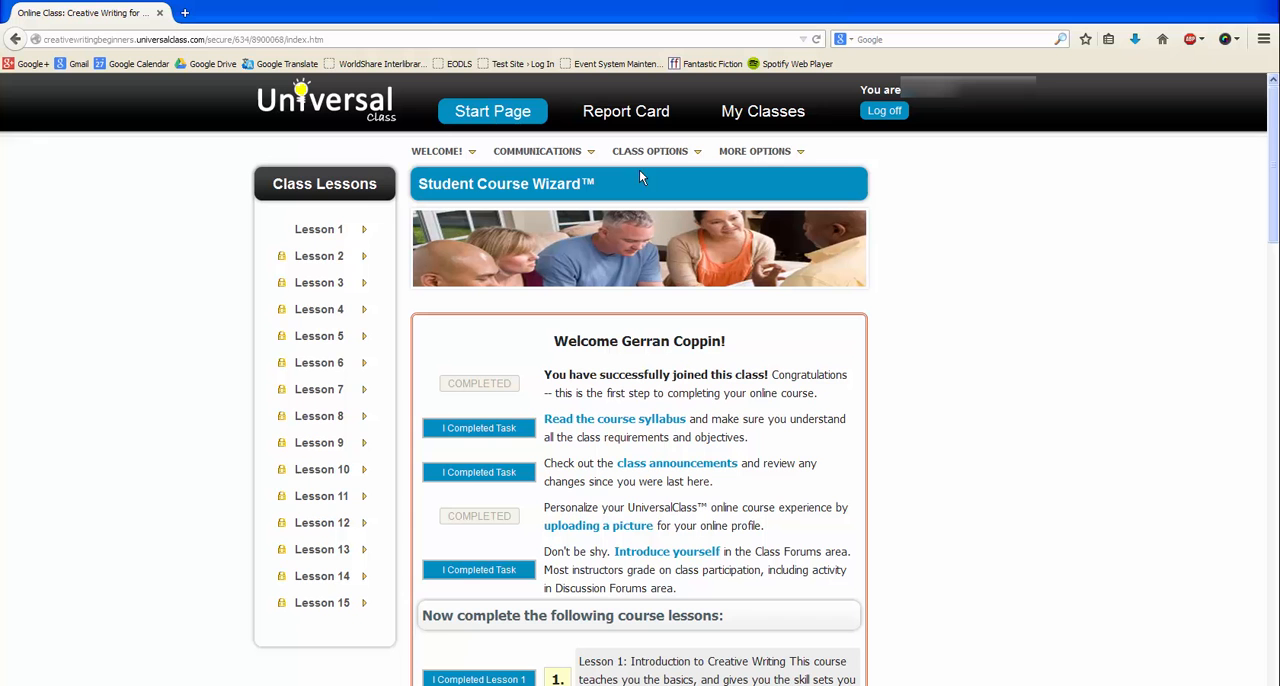
pyautogui.moveTo(644, 176)
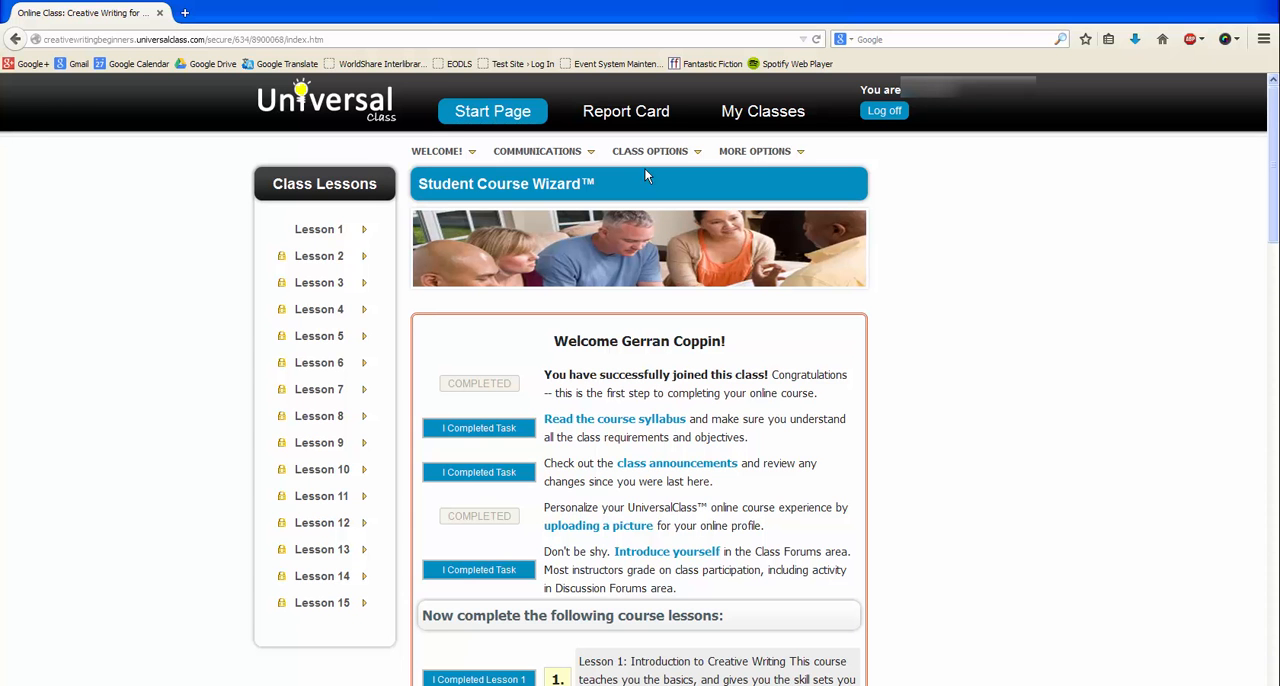
pyautogui.moveTo(768, 172)
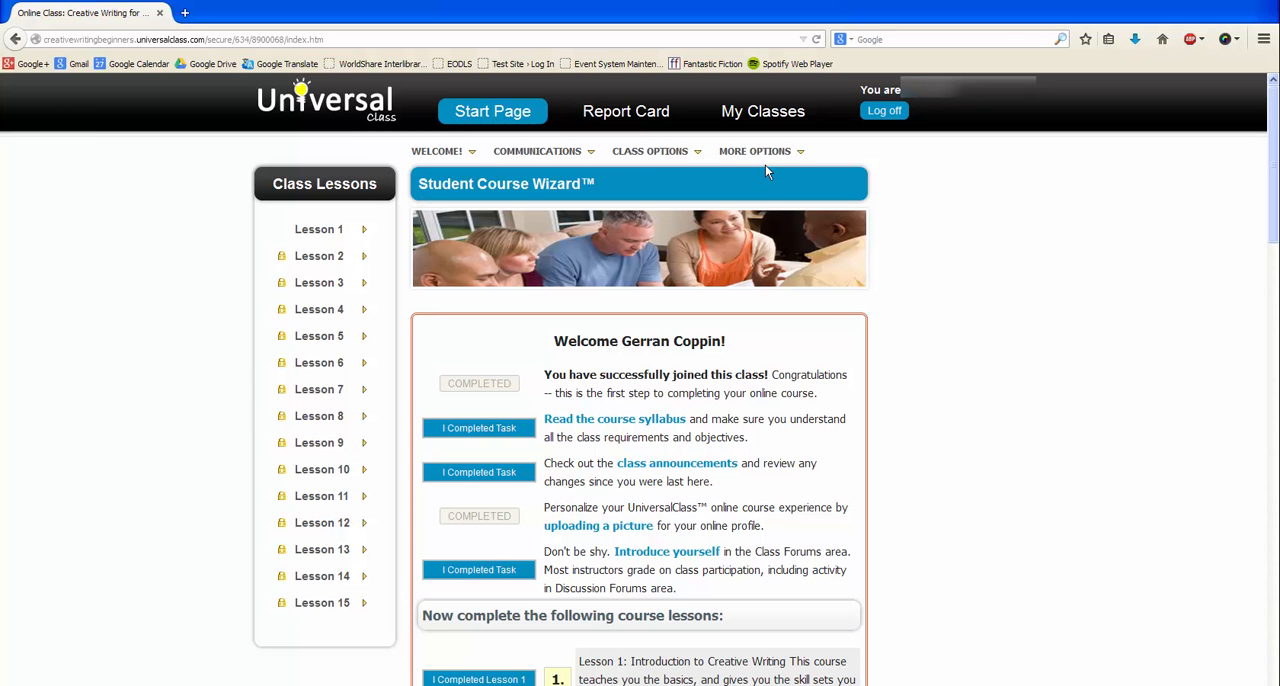
pyautogui.scroll(-3)
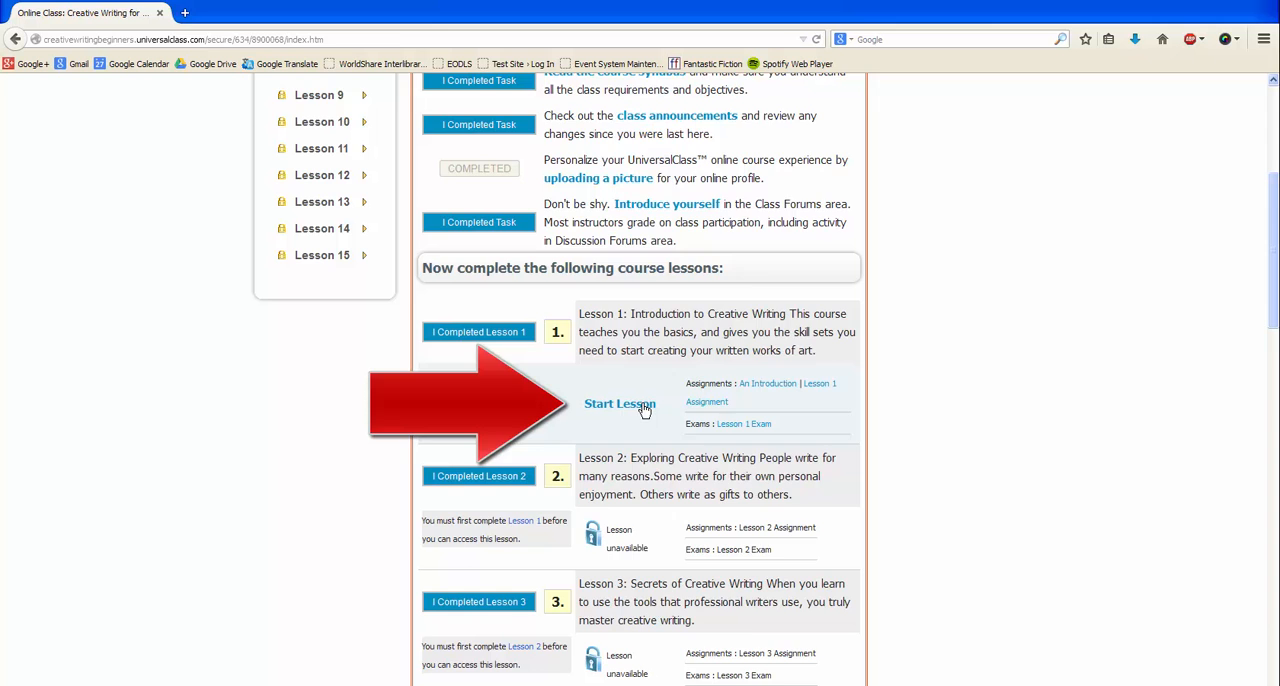
# Start Lesson 1 and reach the Lesson 1 Assignment submission form from the lesson activities
pyautogui.click(620, 404)
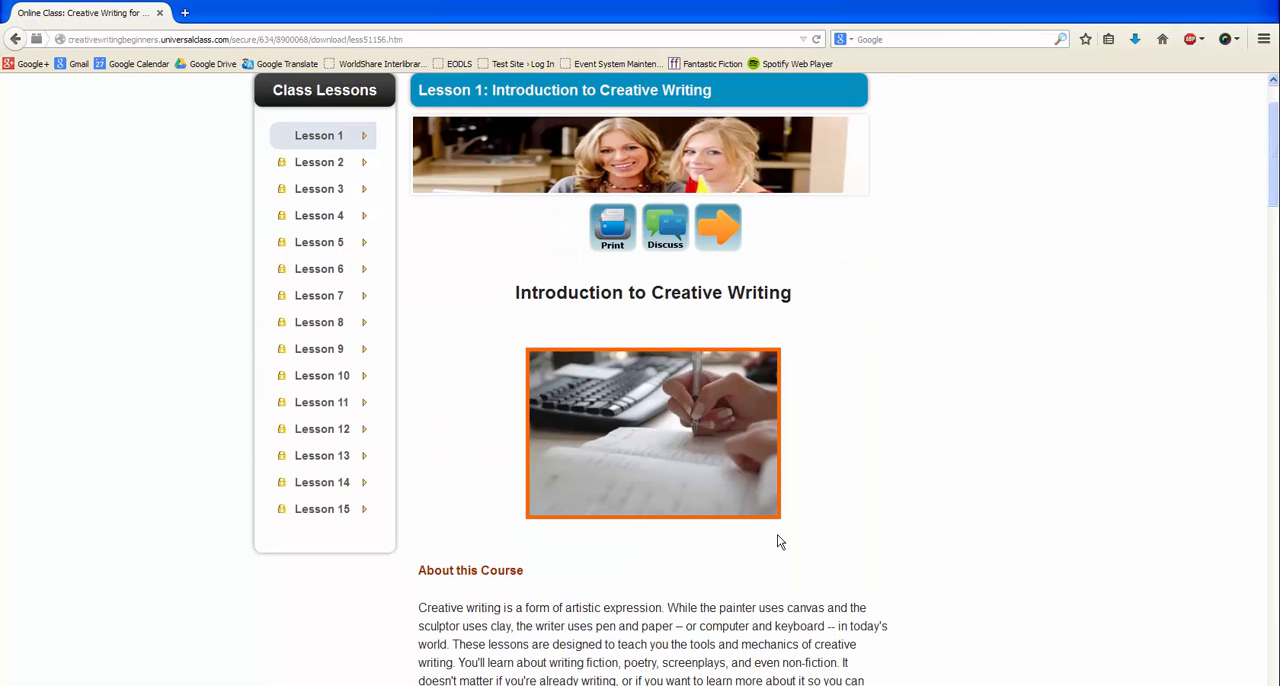
pyautogui.scroll(-3)
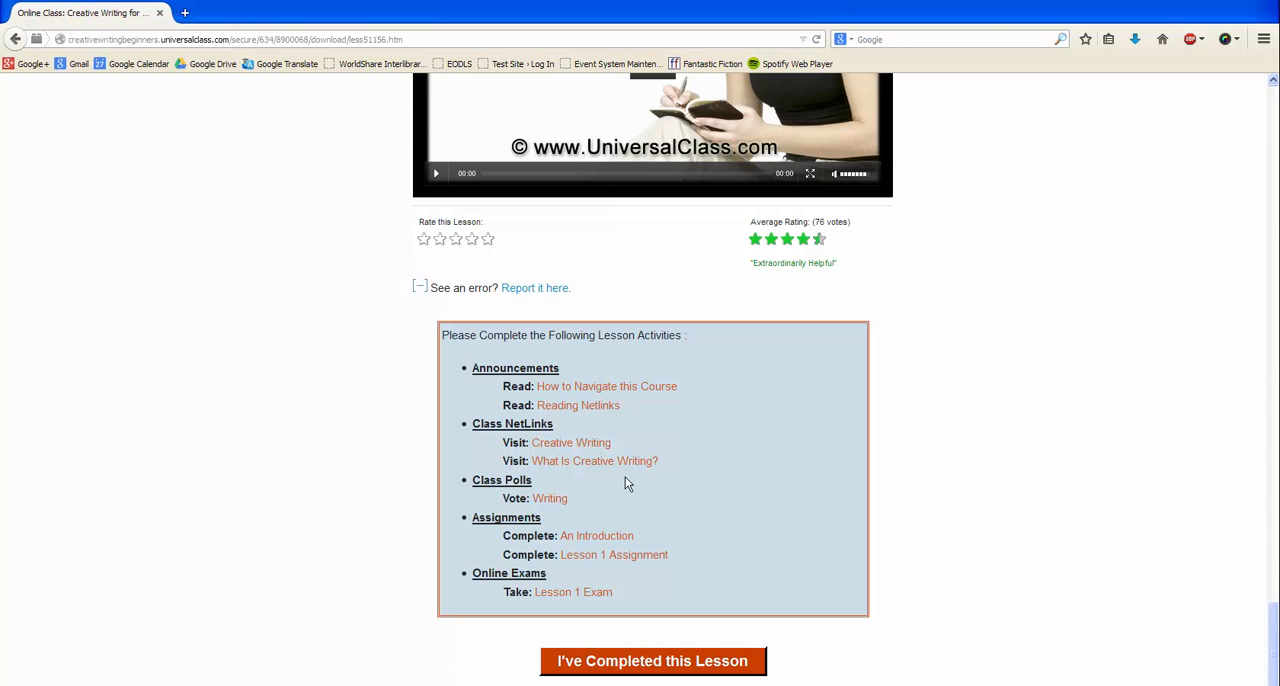
pyautogui.click(420, 288)
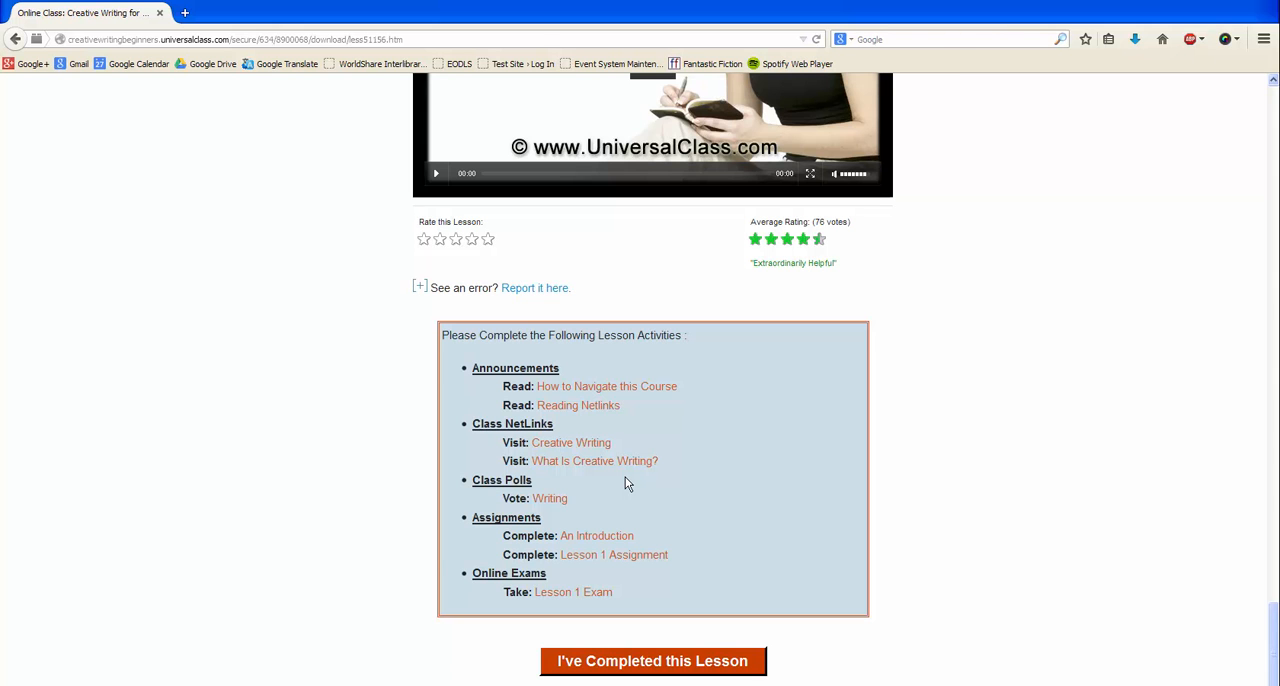
pyautogui.click(614, 554)
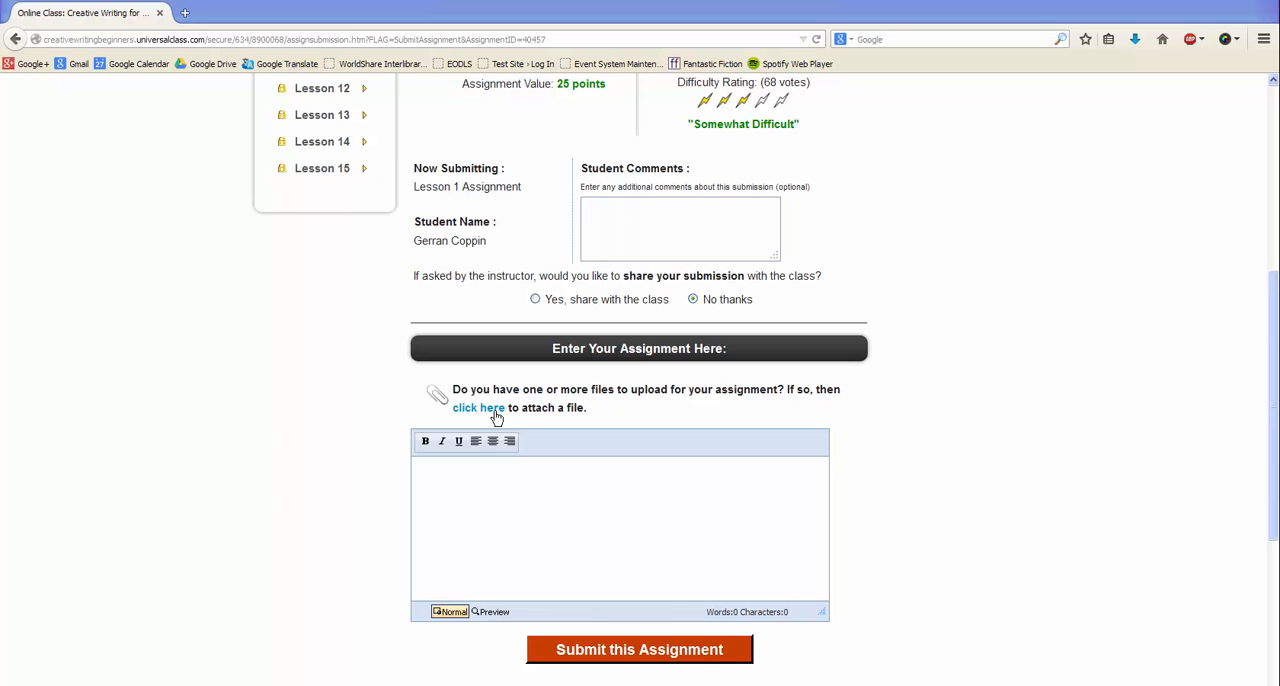
pyautogui.moveTo(756, 658)
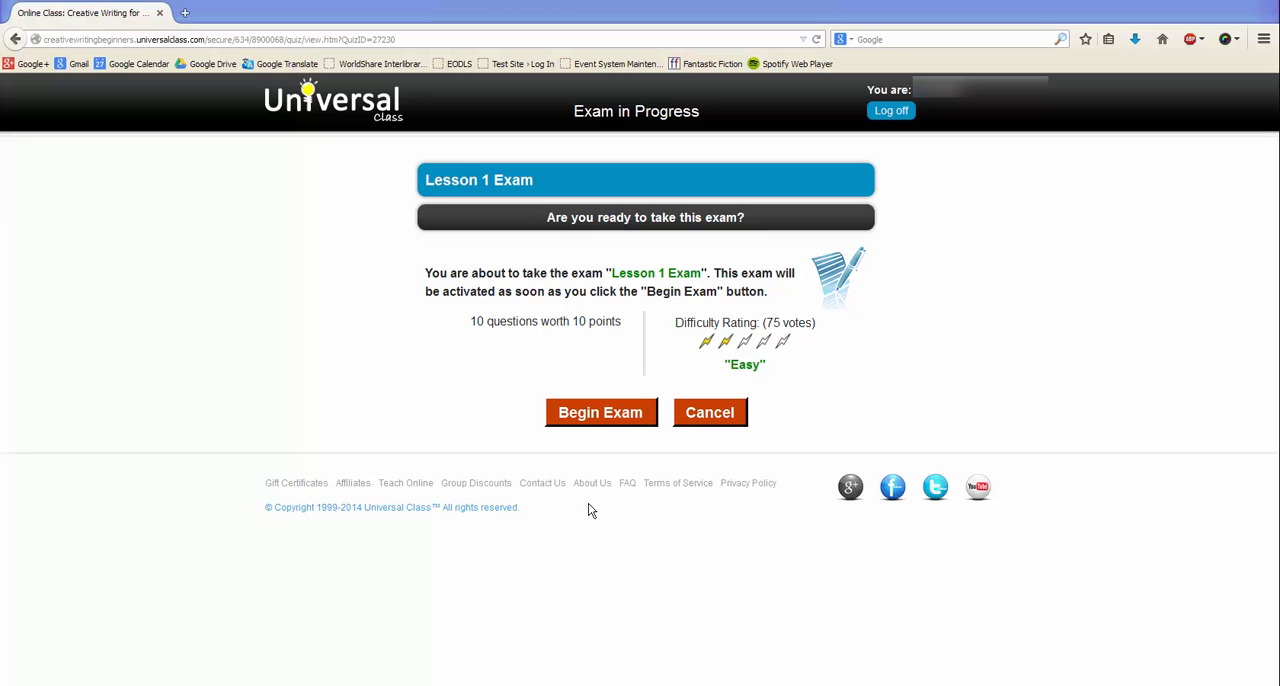
pyautogui.moveTo(612, 432)
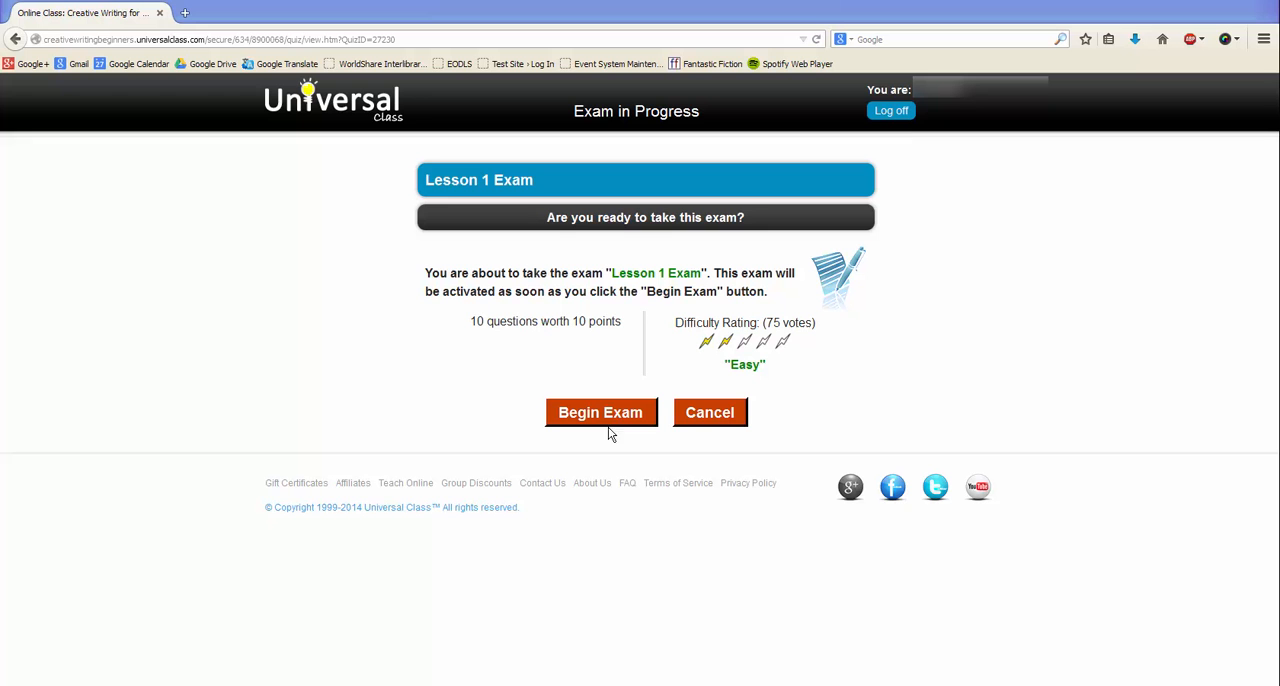
pyautogui.moveTo(900, 164)
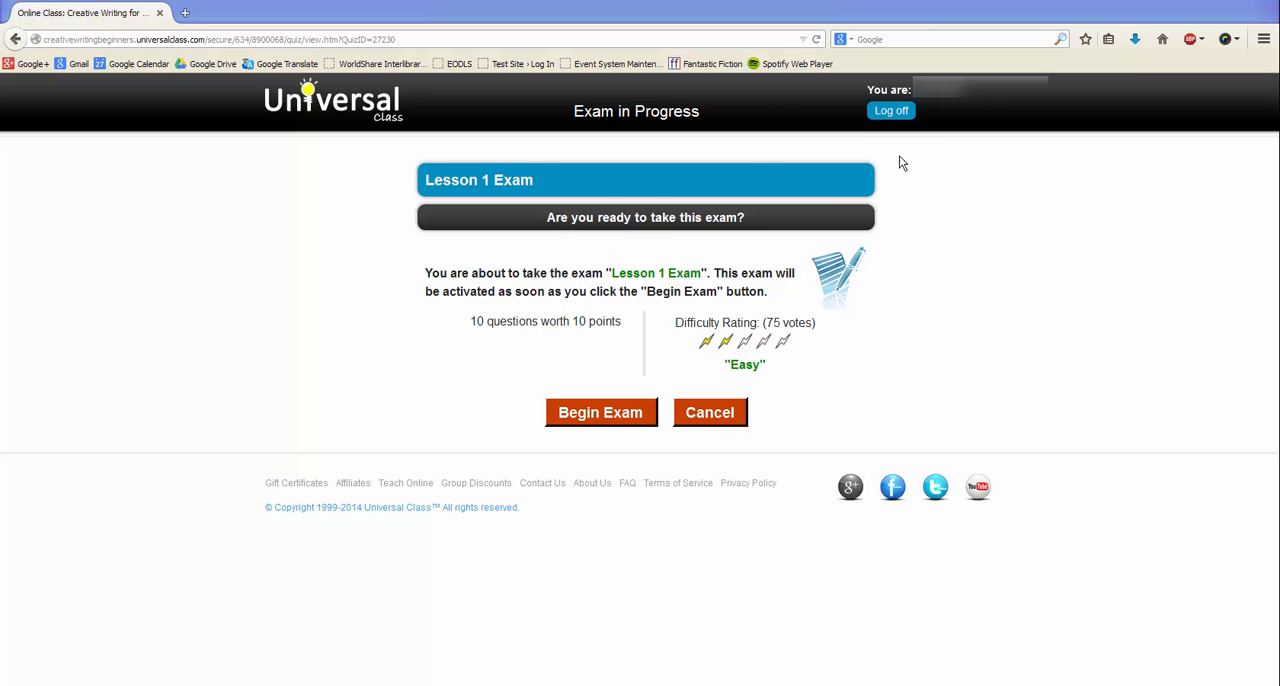
# Log off the account from the Lesson 1 Exam page without beginning the exam
pyautogui.click(888, 110)
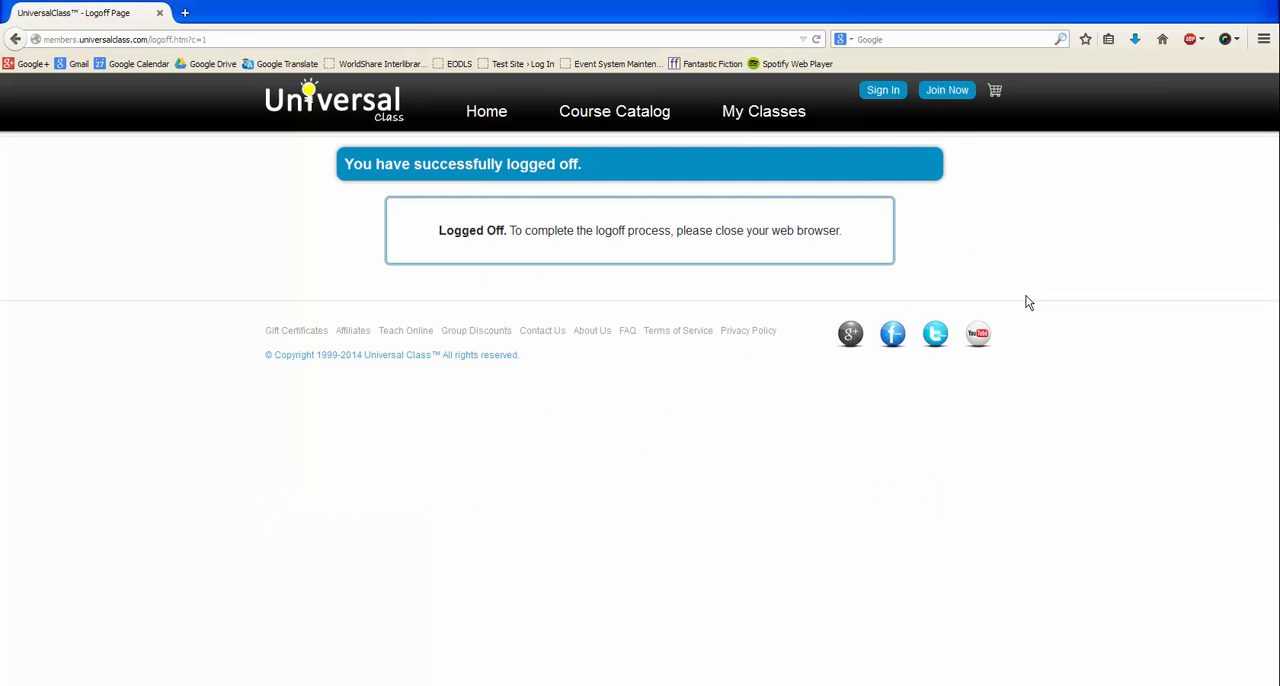